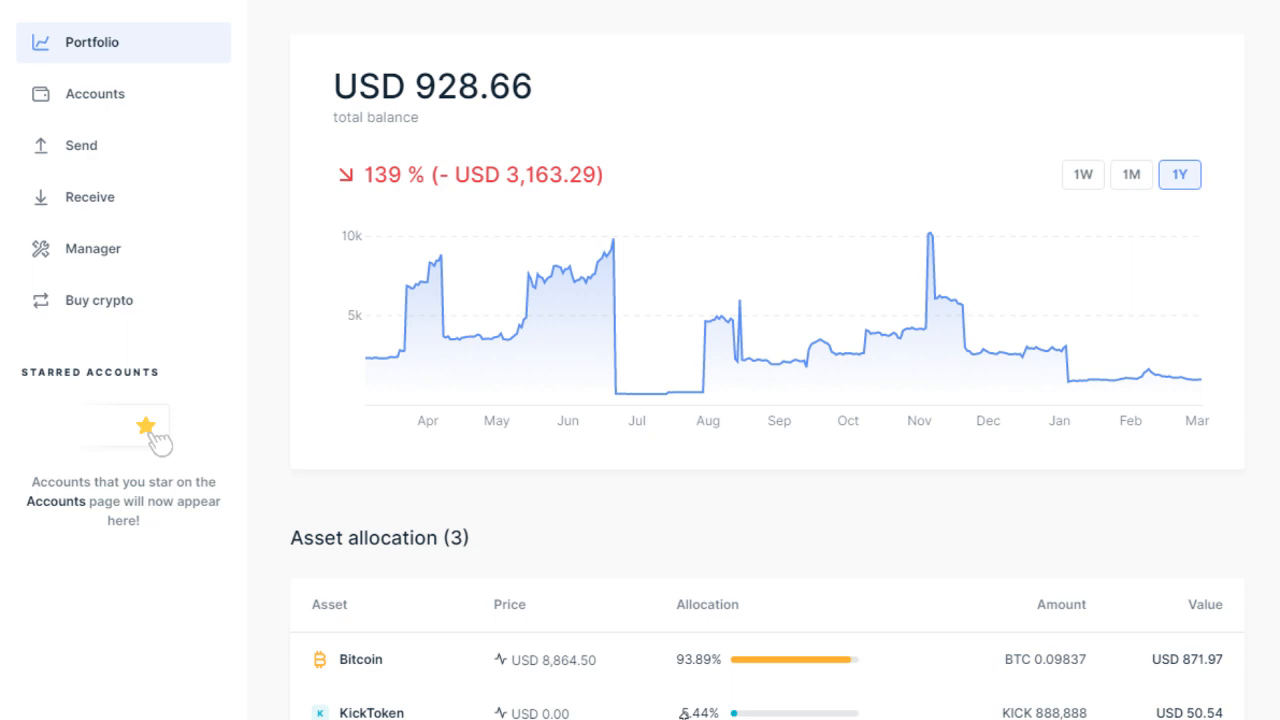
pyautogui.moveTo(678, 497)
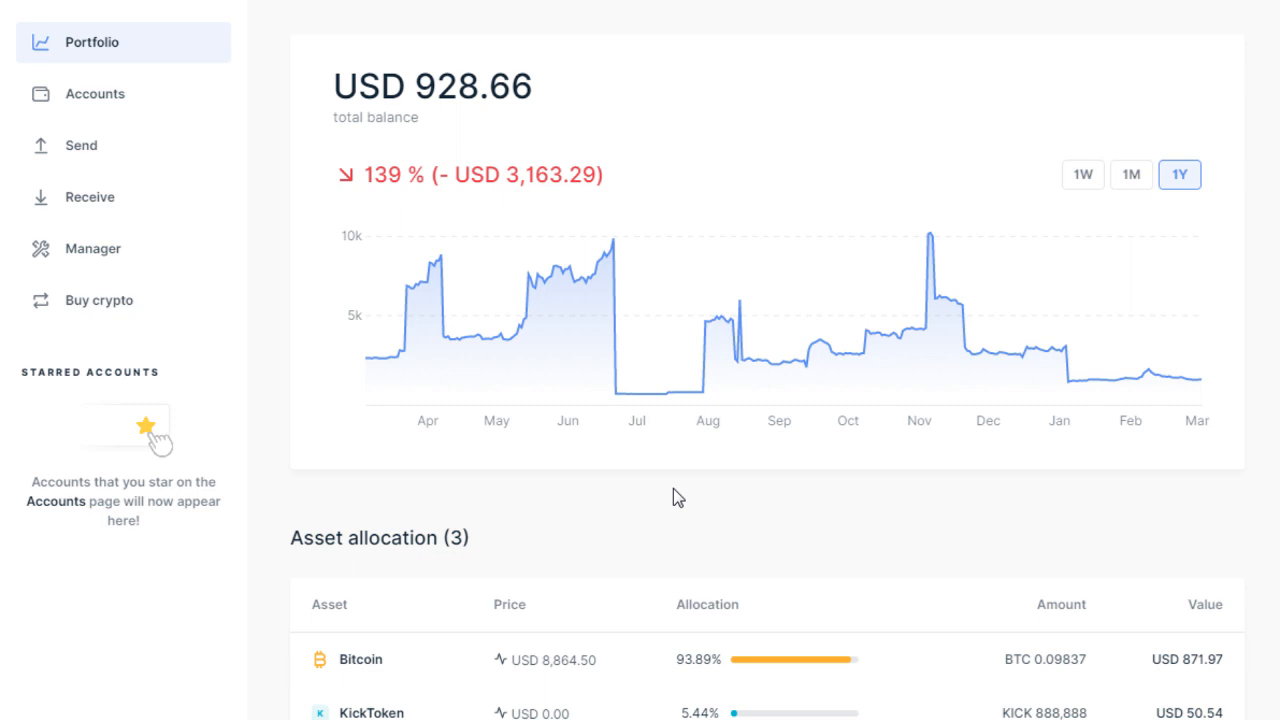
pyautogui.moveTo(784, 558)
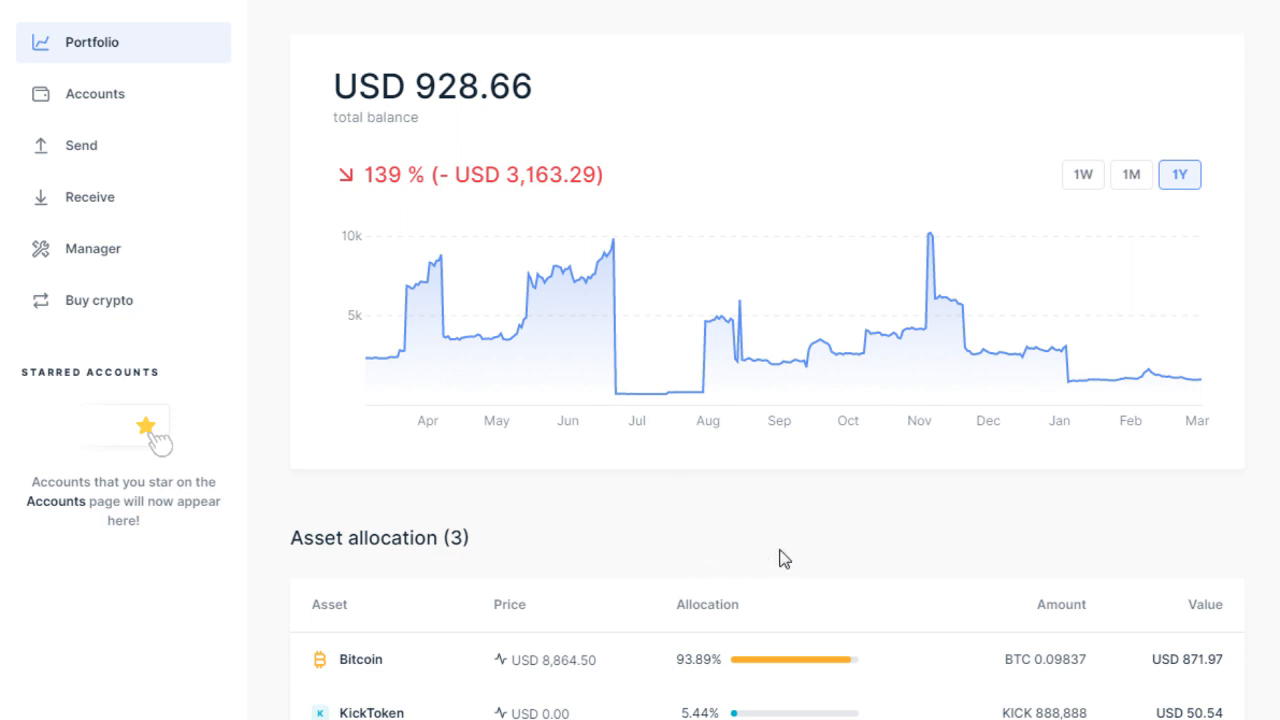
pyautogui.moveTo(806, 537)
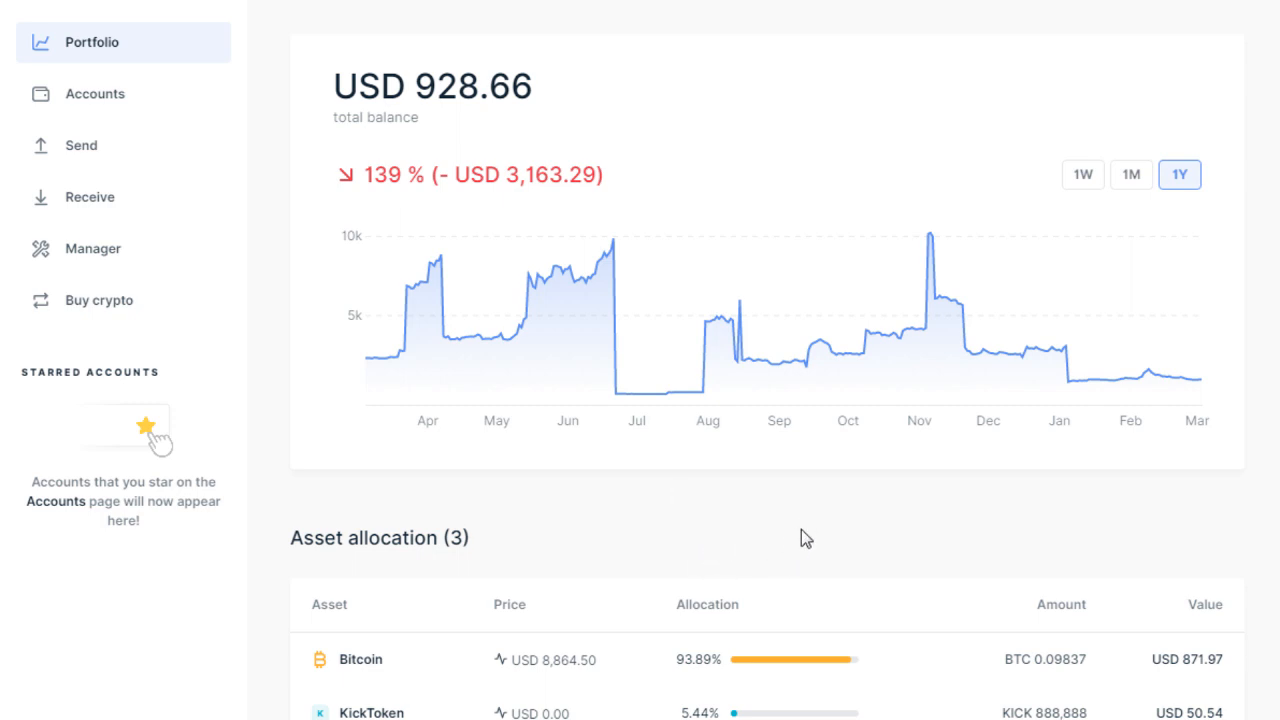
pyautogui.moveTo(755, 530)
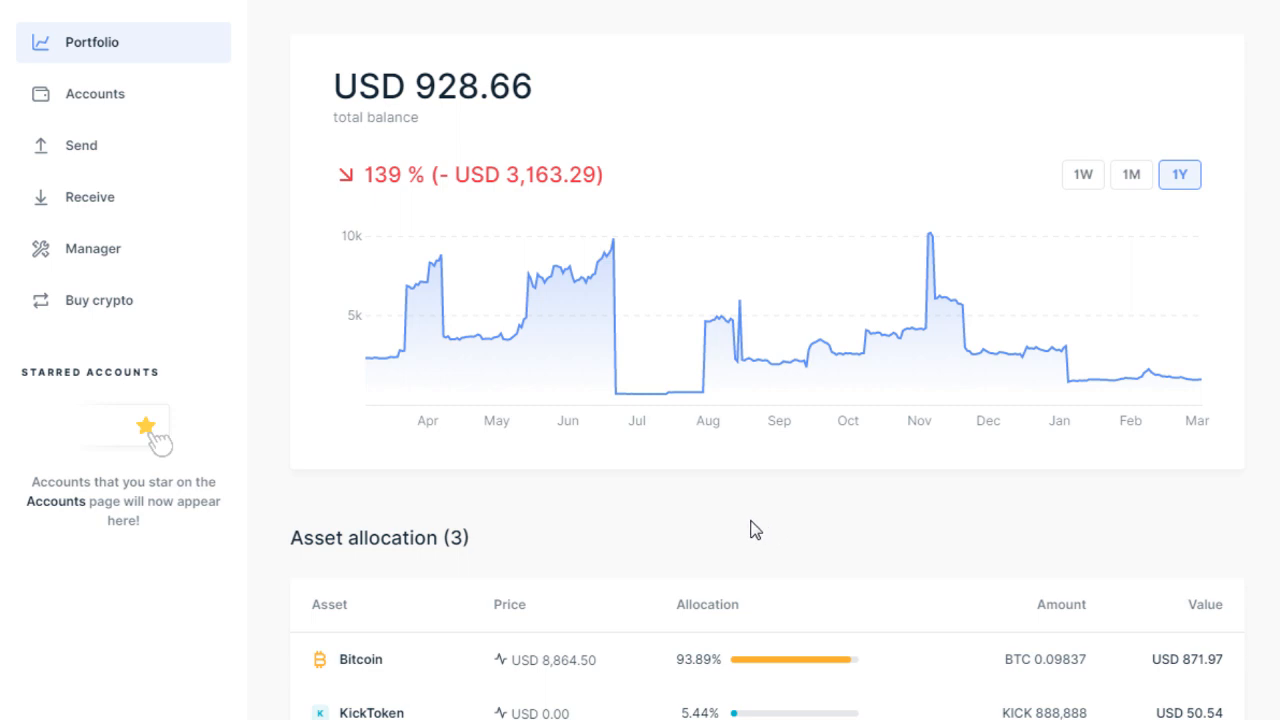
pyautogui.moveTo(143, 301)
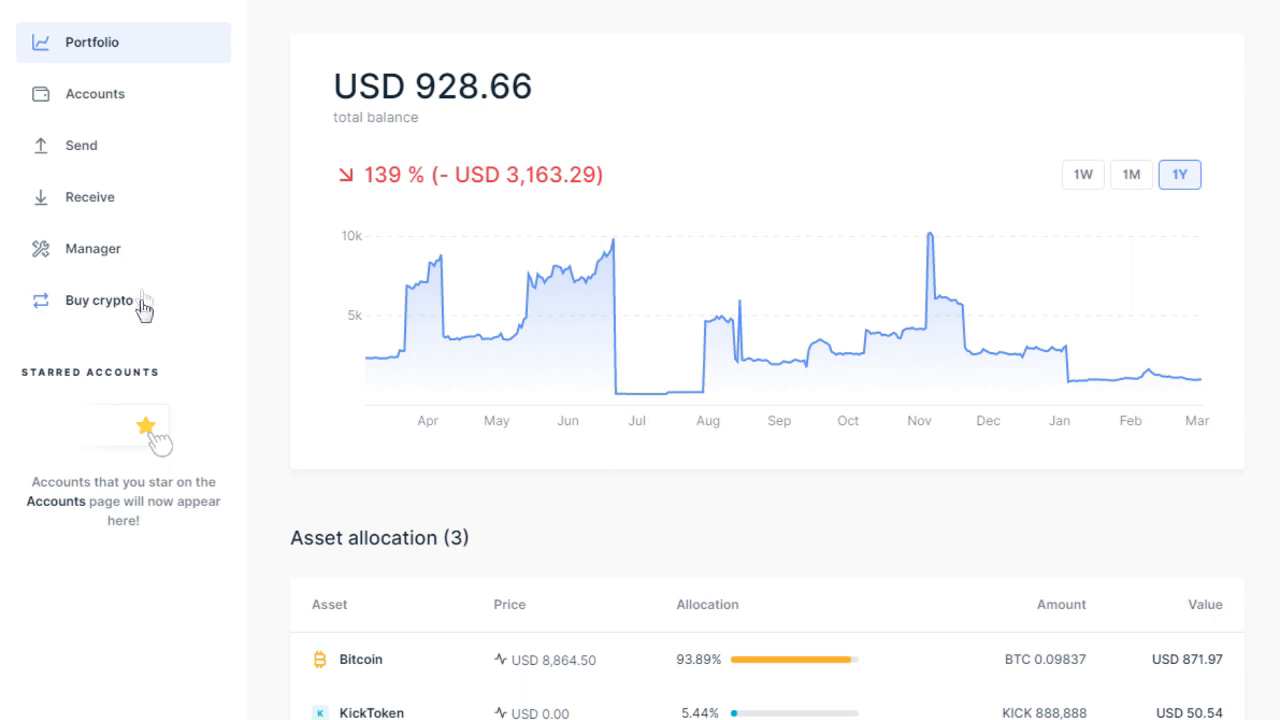
# Open Manager from the Ledger Live sidebar to begin connecting the Nano S
pyautogui.click(92, 248)
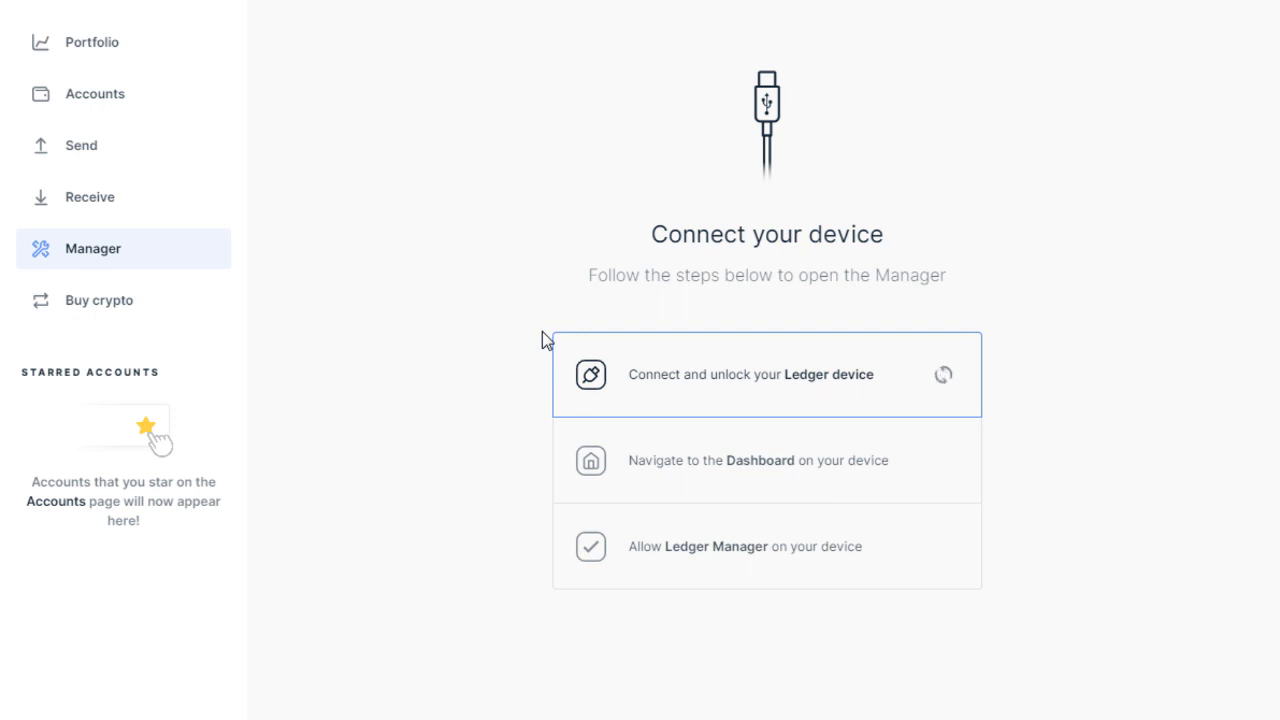
pyautogui.moveTo(532, 373)
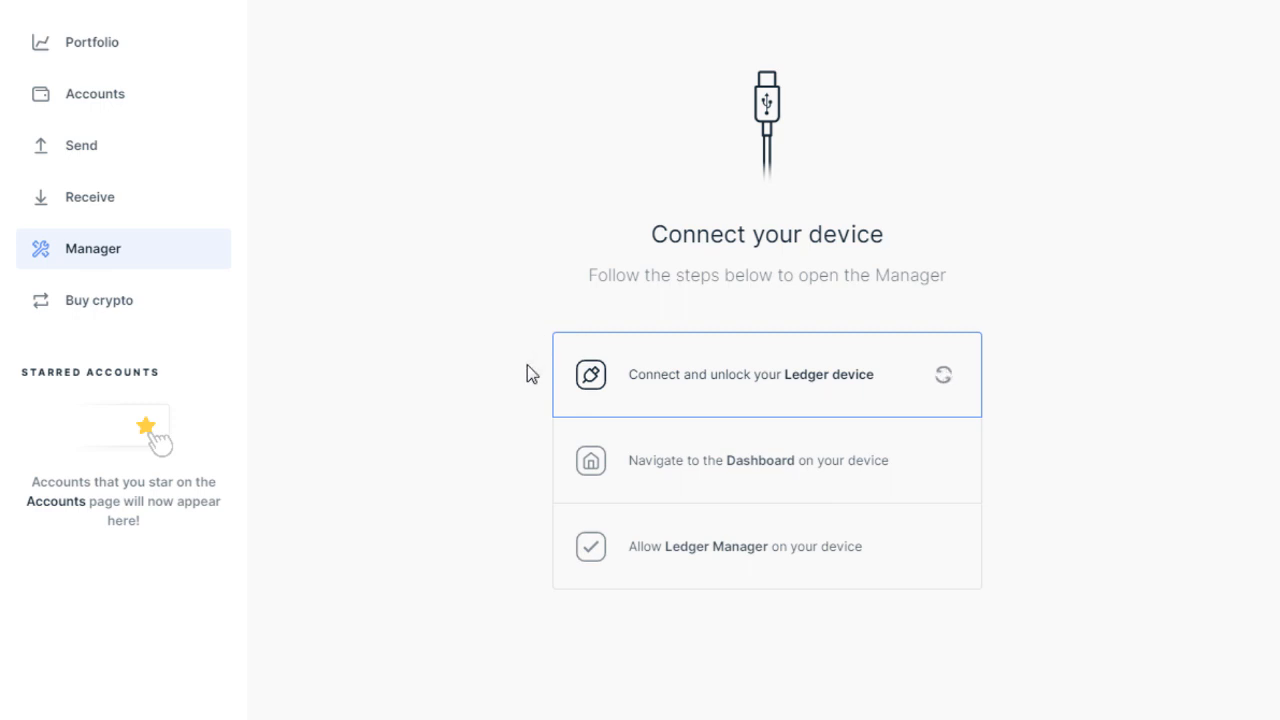
pyautogui.moveTo(485, 342)
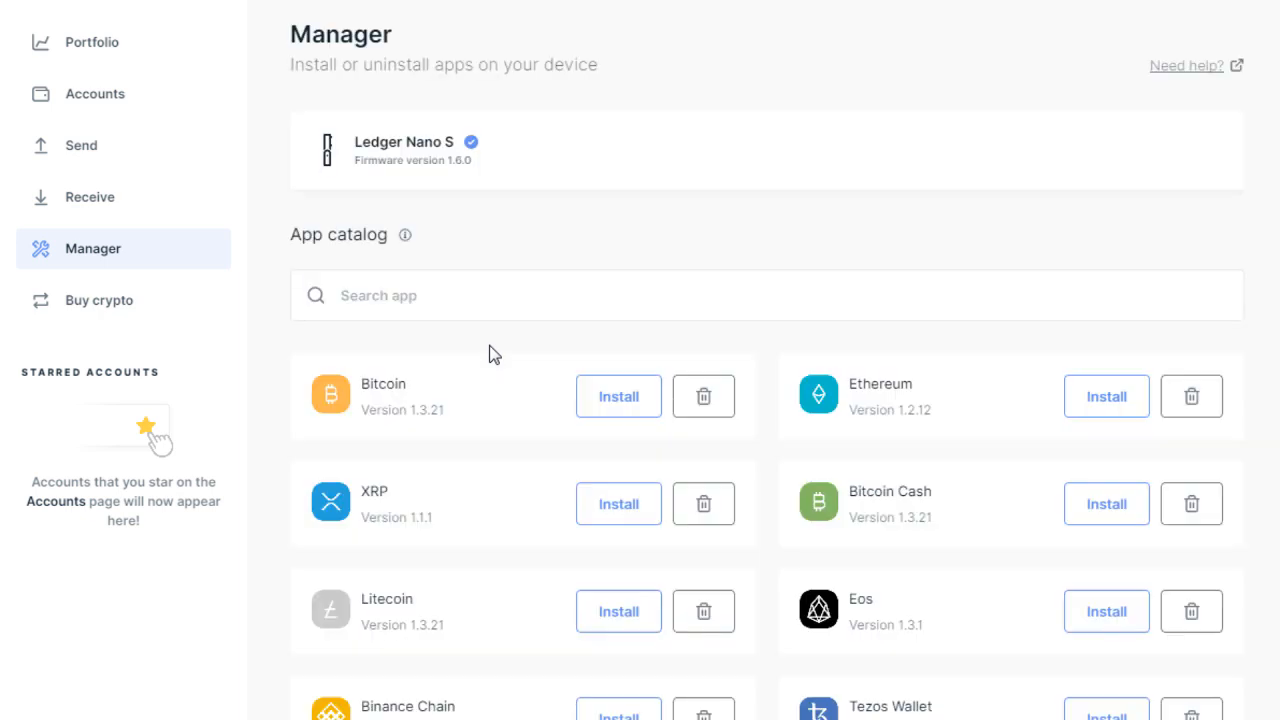
pyautogui.moveTo(510, 352)
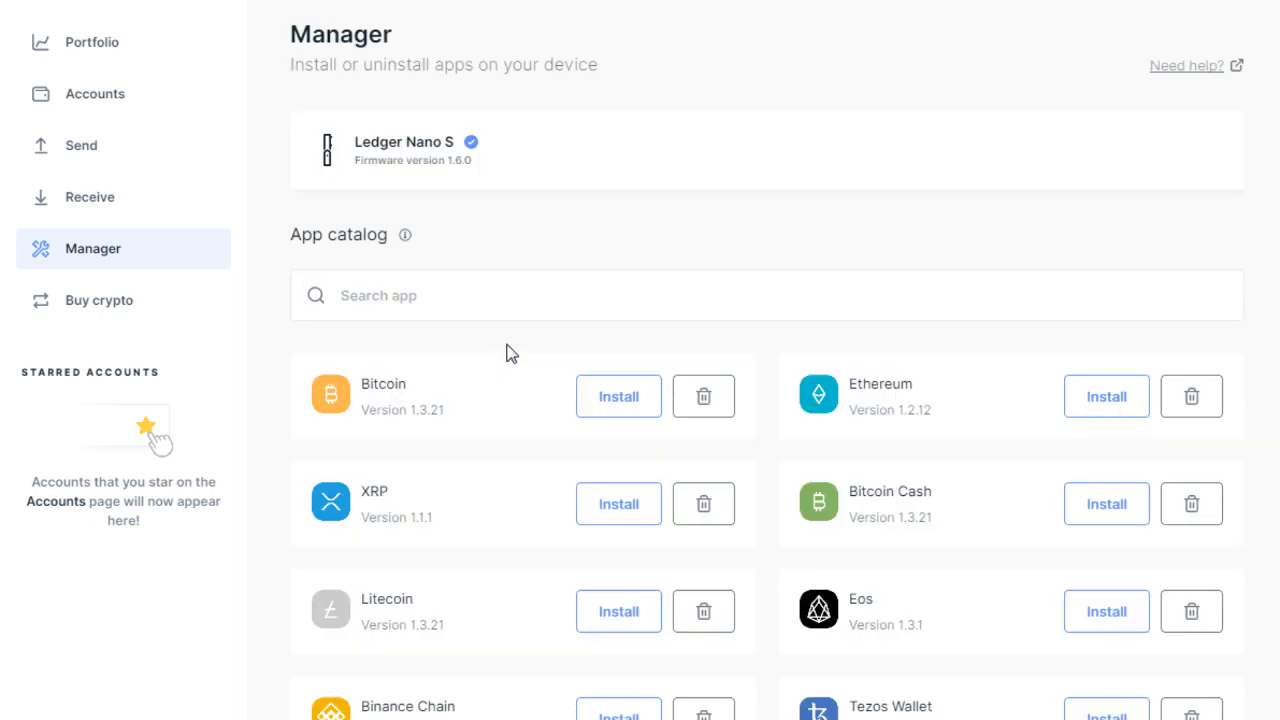
pyautogui.moveTo(428, 165)
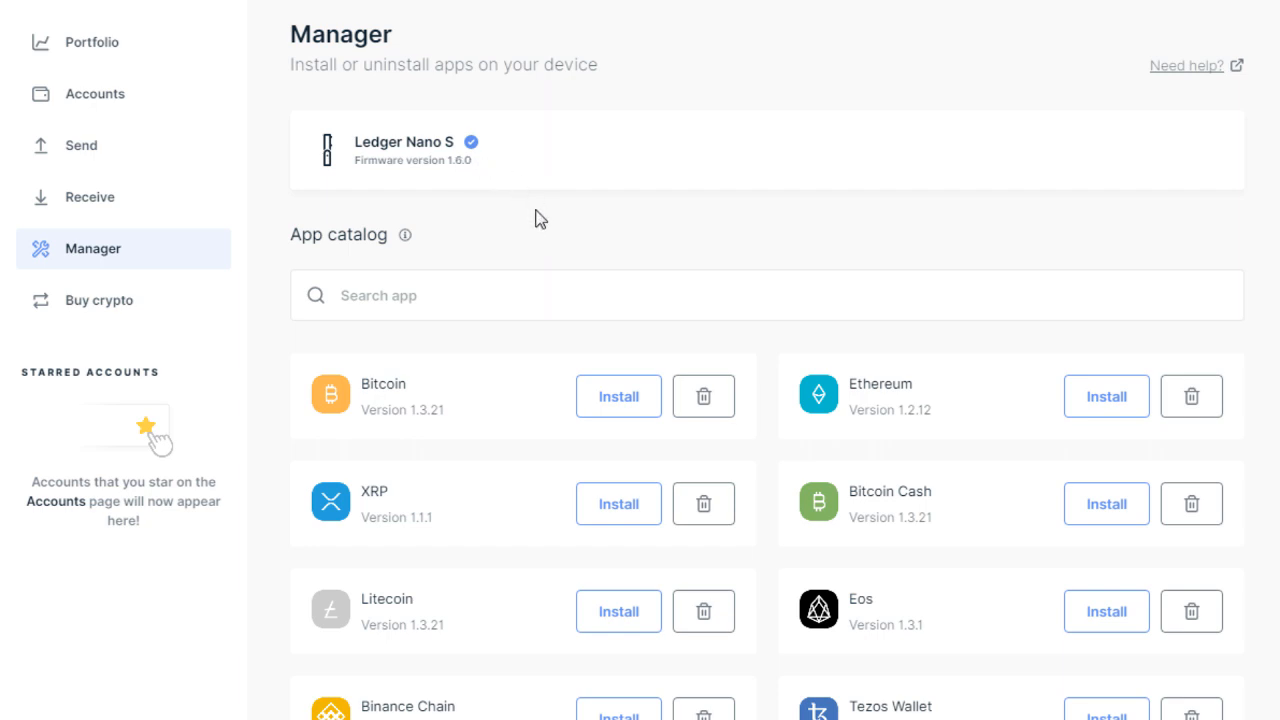
pyautogui.moveTo(500, 207)
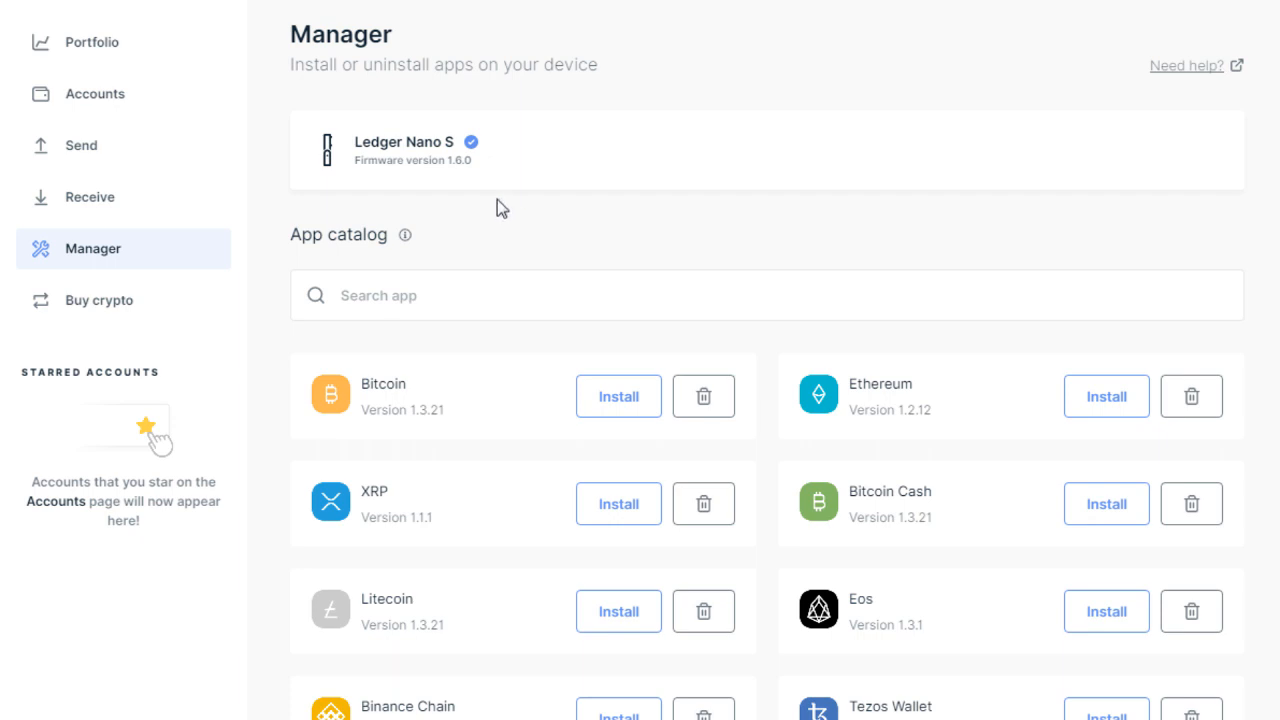
pyautogui.moveTo(463, 177)
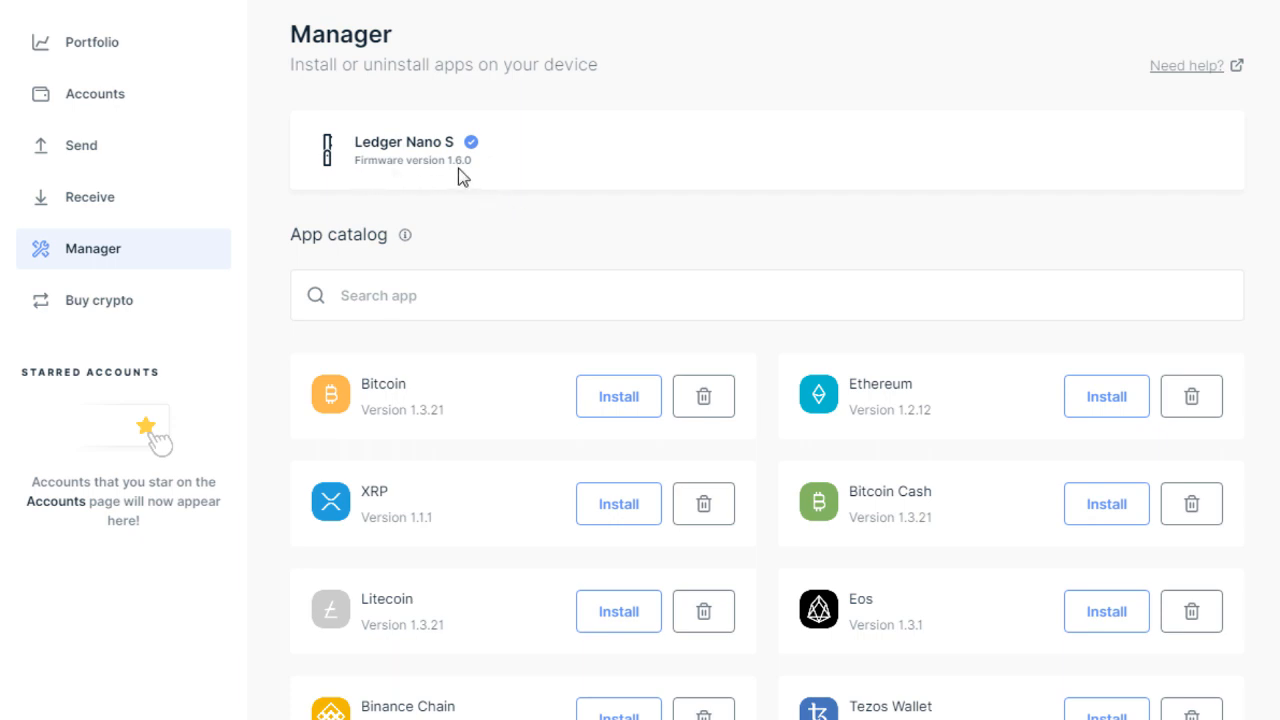
pyautogui.moveTo(818, 241)
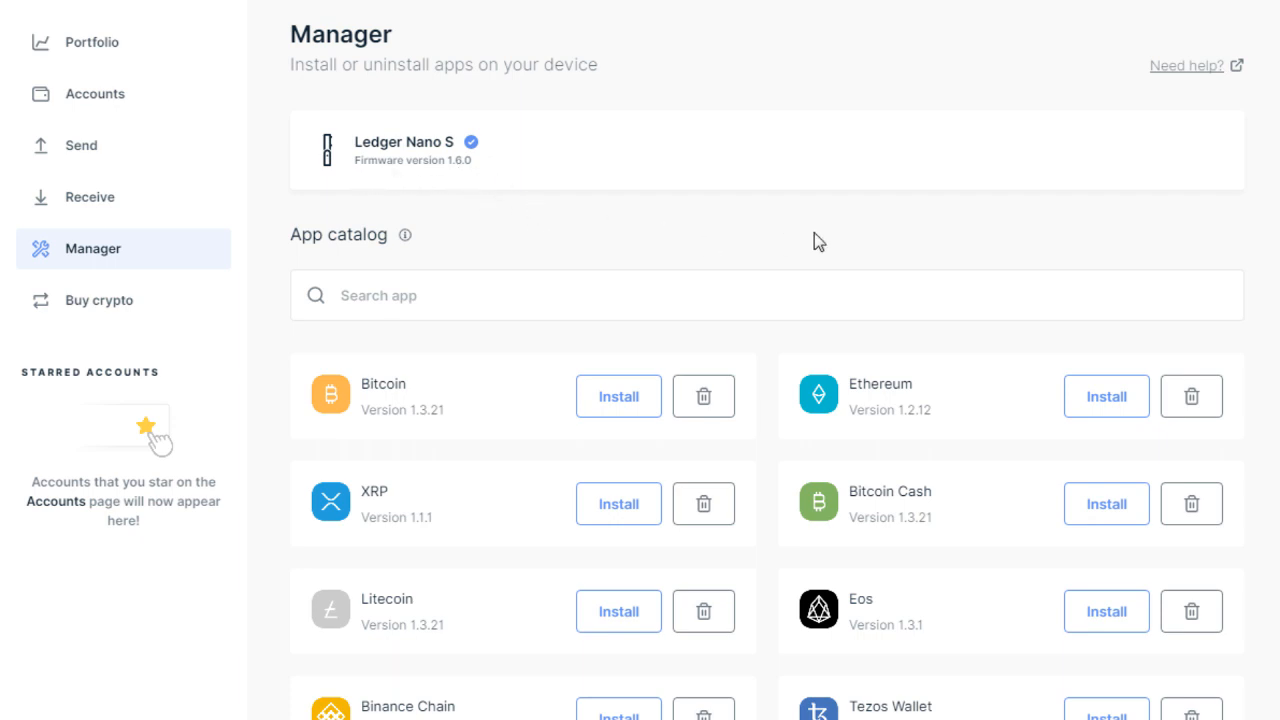
pyautogui.scroll(-3)
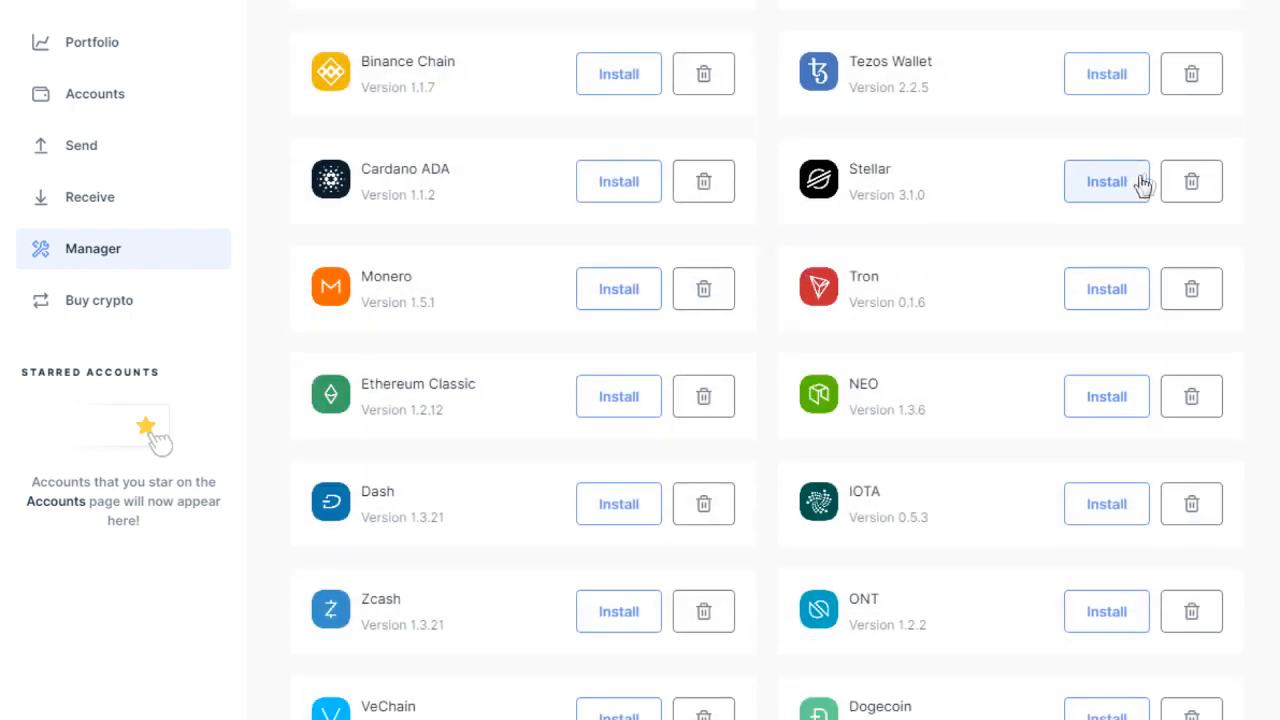
pyautogui.moveTo(855, 207)
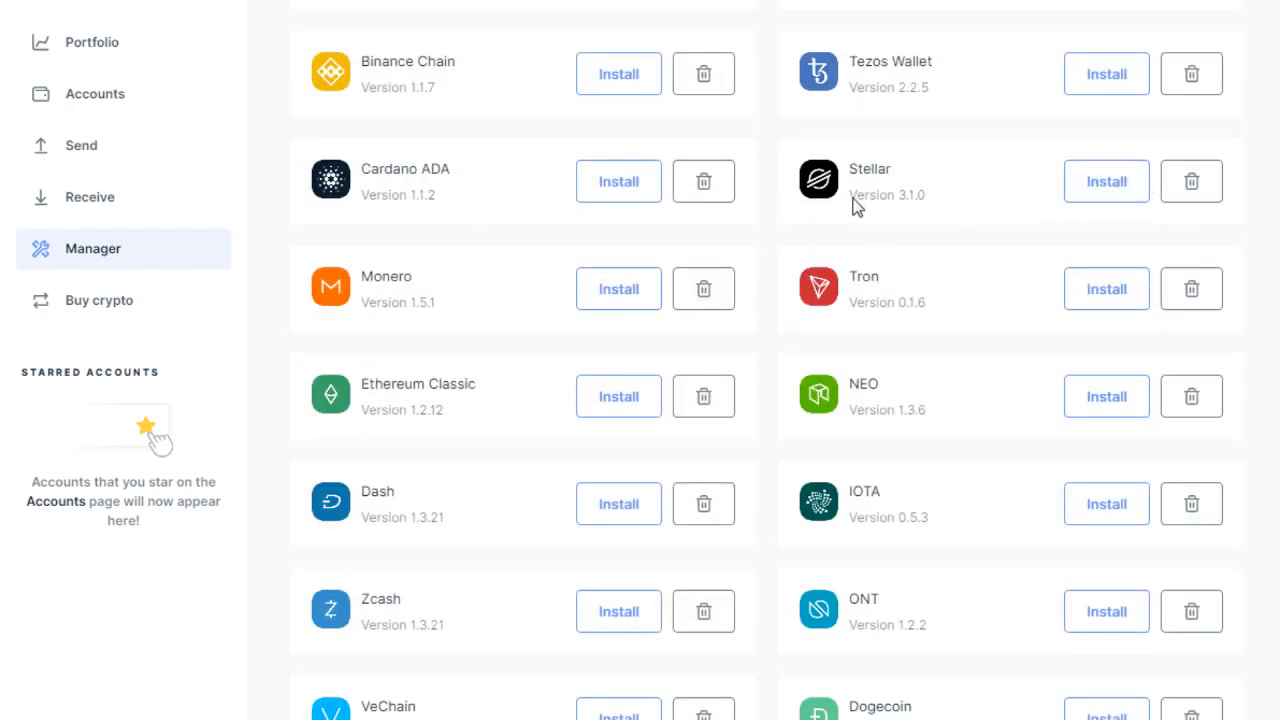
pyautogui.moveTo(905, 195)
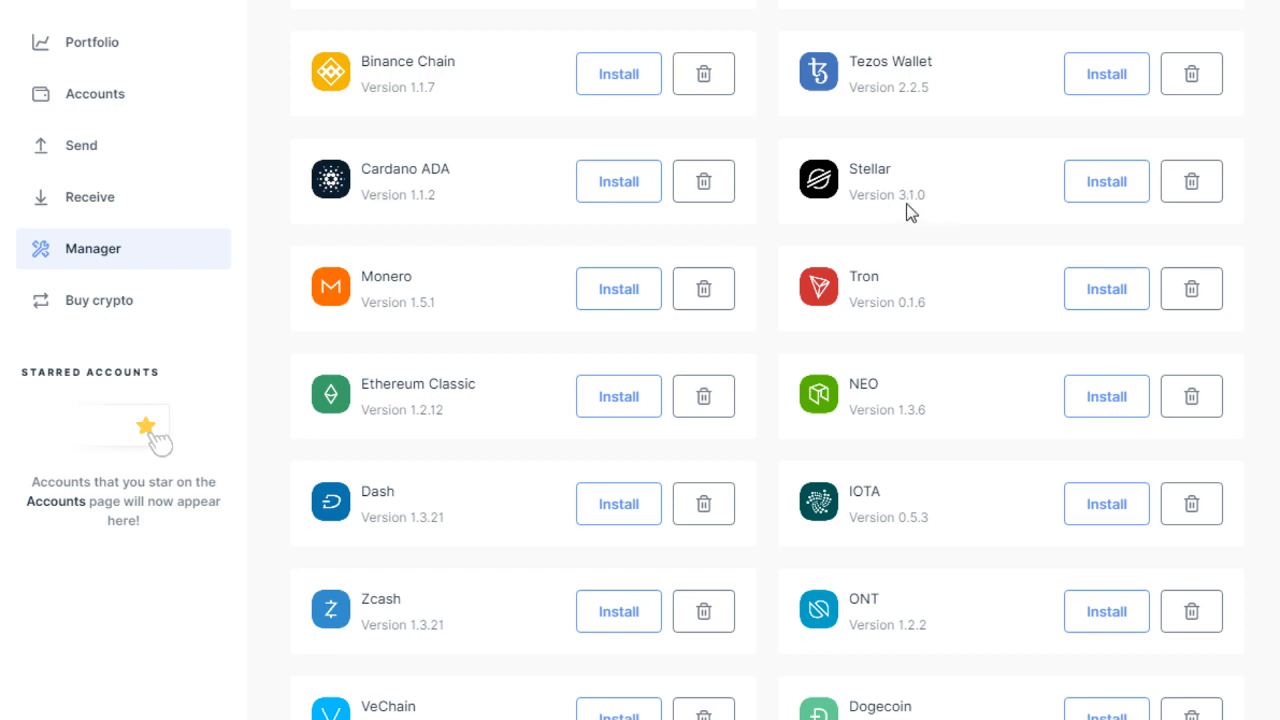
pyautogui.moveTo(957, 210)
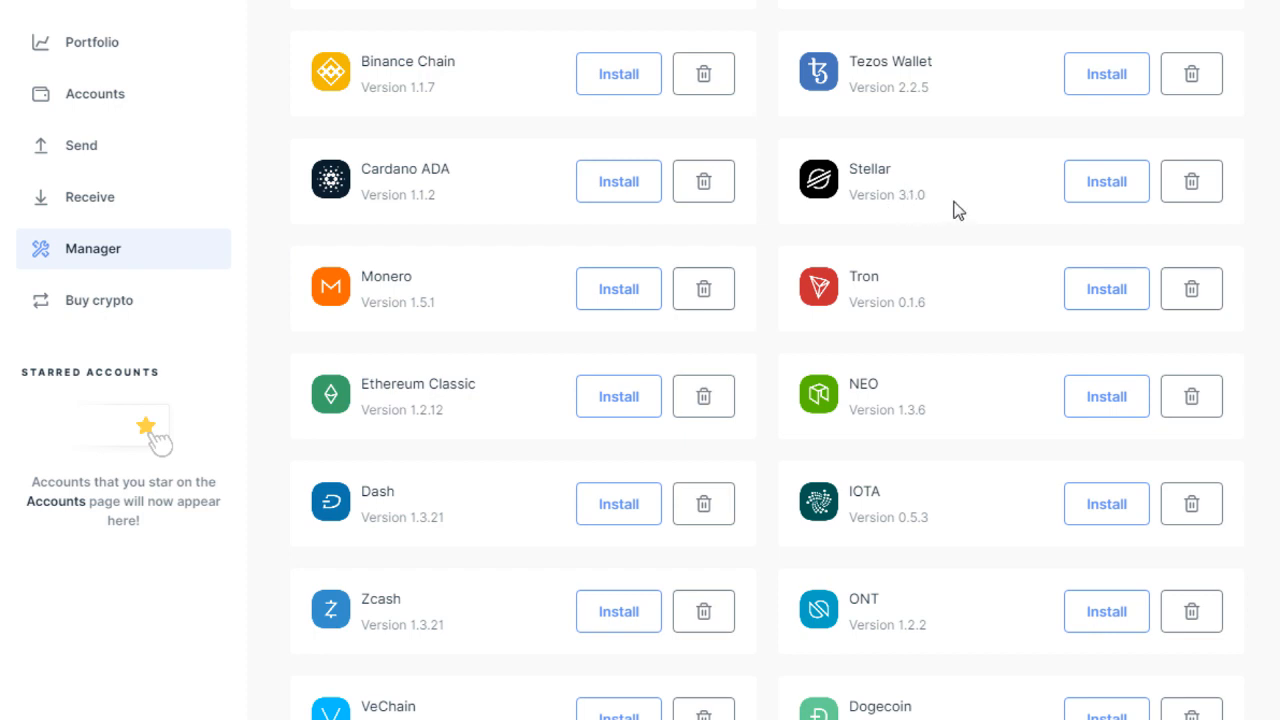
pyautogui.moveTo(958, 227)
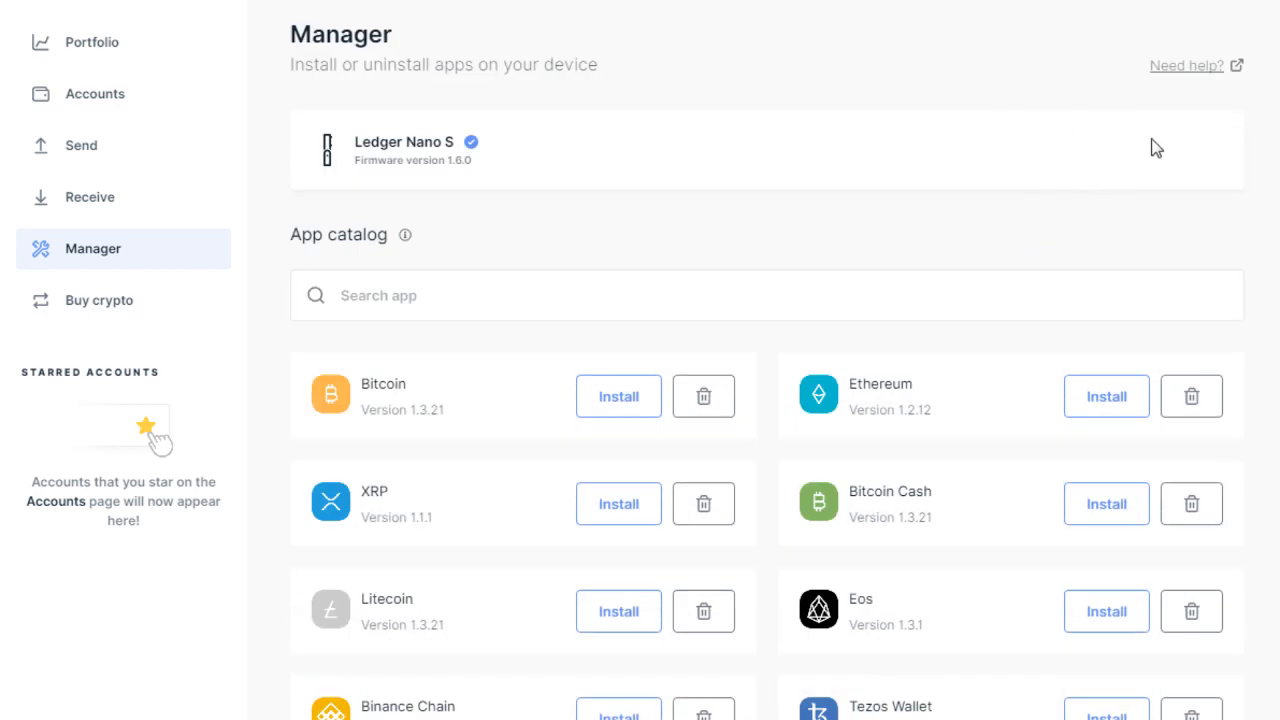
pyautogui.scroll(-3)
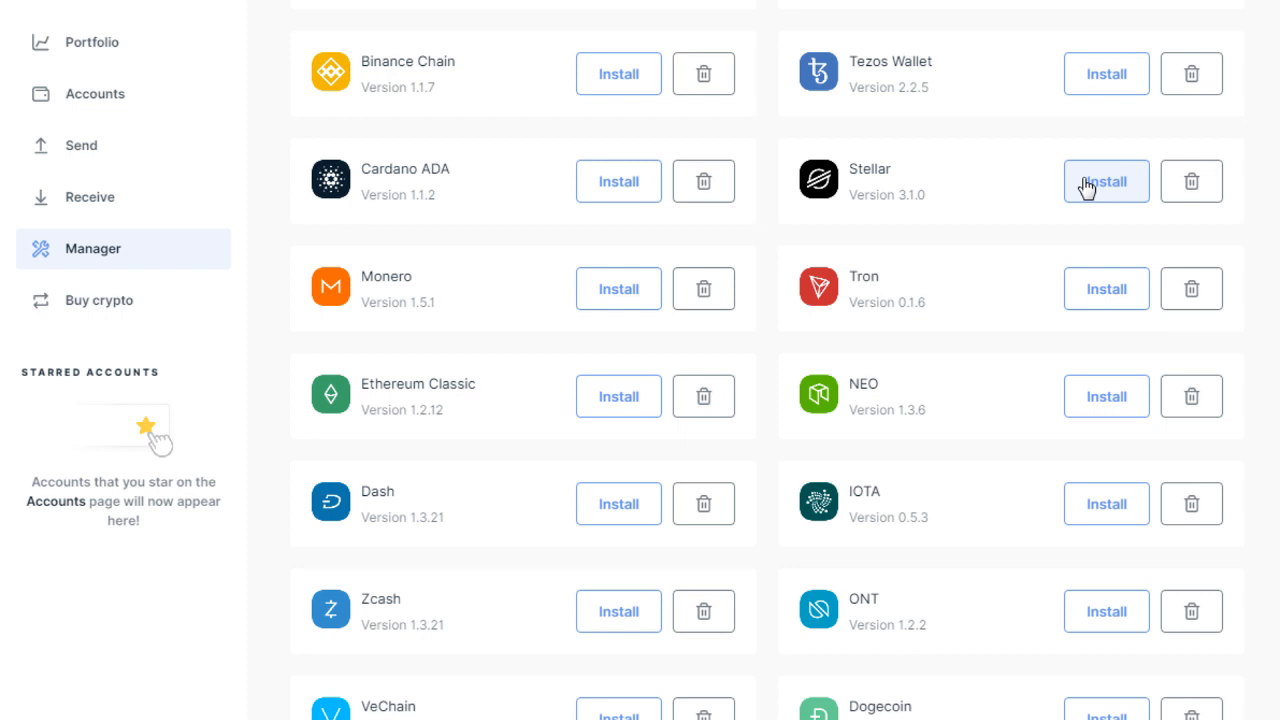
pyautogui.moveTo(1012, 182)
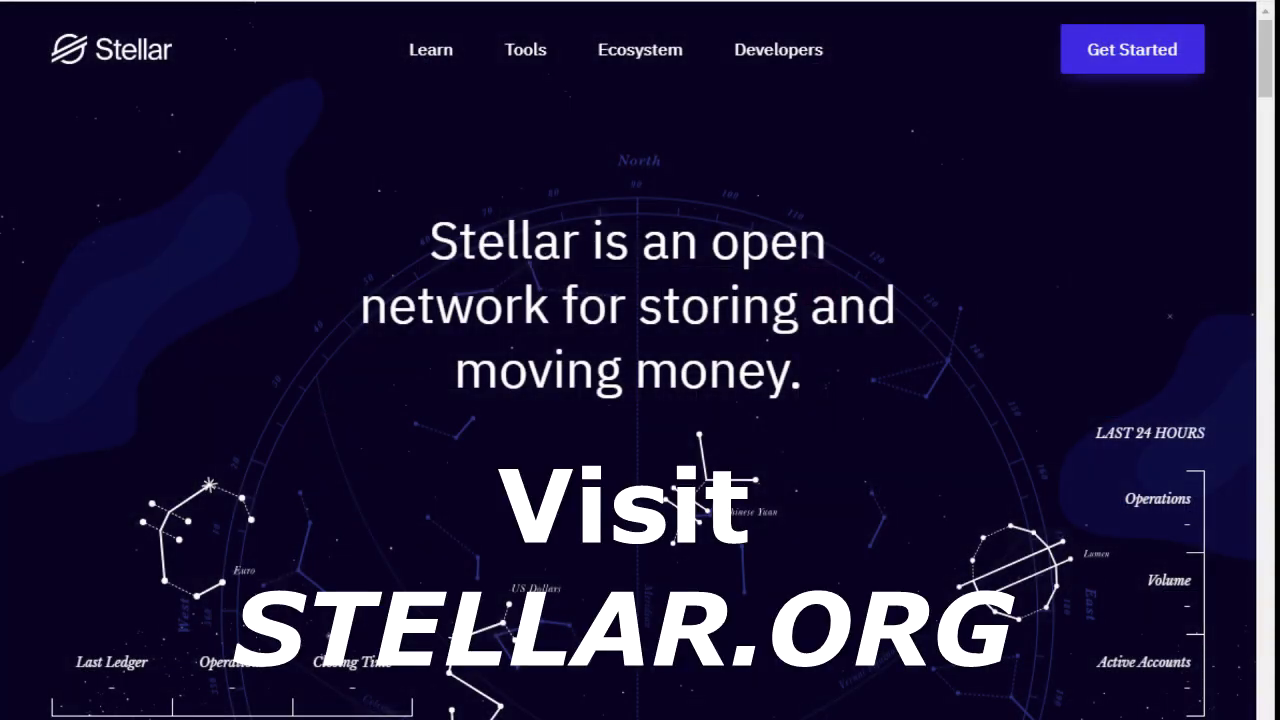
# Scroll to the stellar.org footer and open Account Viewer under Tools
pyautogui.click(525, 49)
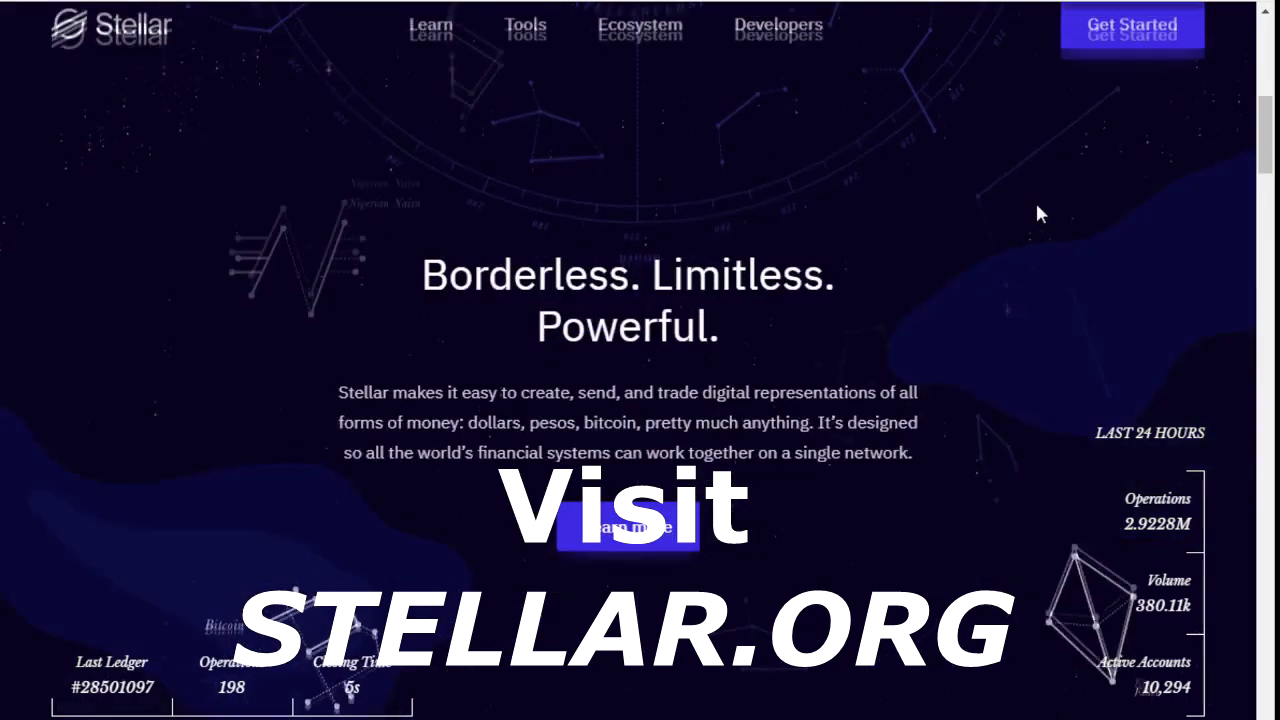
pyautogui.scroll(-3)
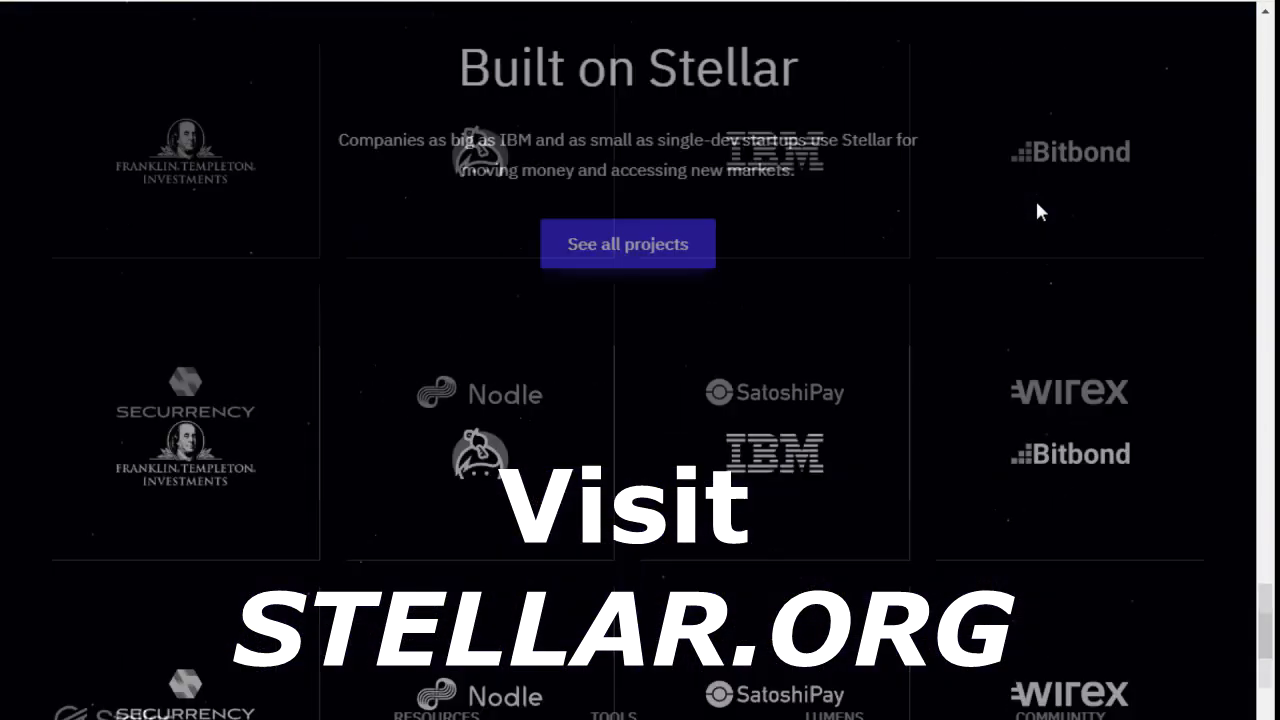
pyautogui.scroll(-3)
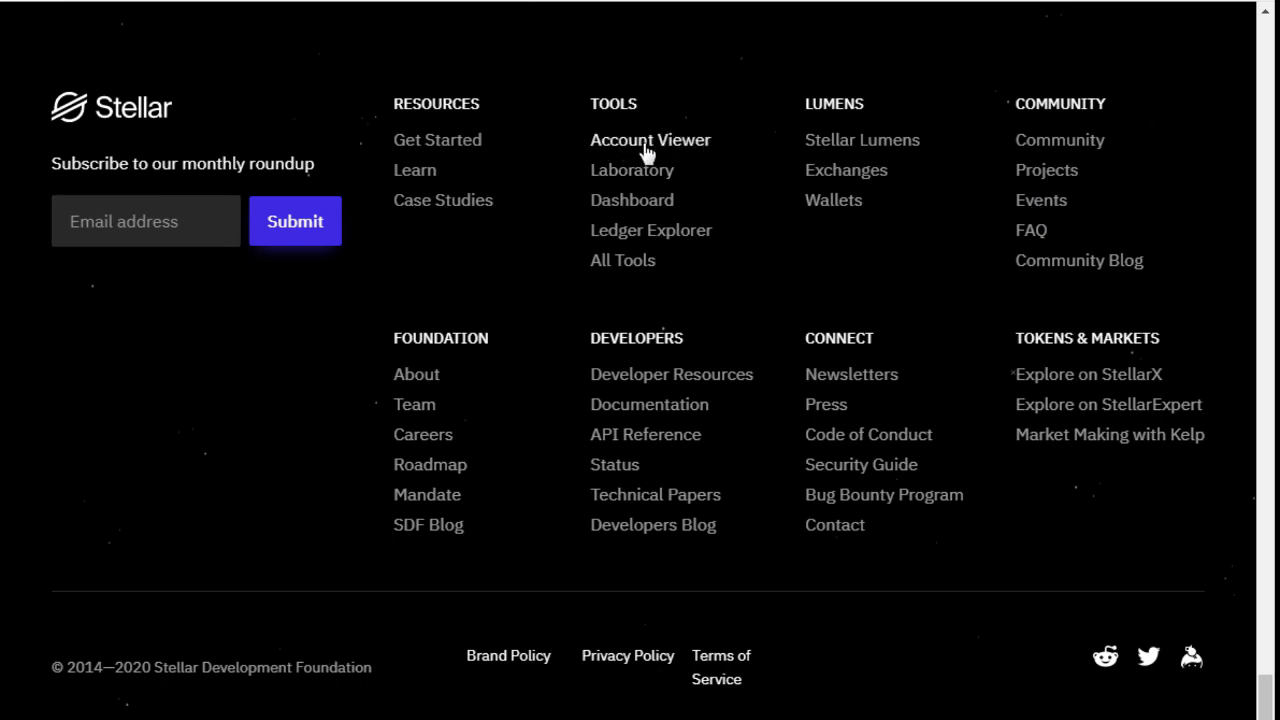
pyautogui.moveTo(705, 192)
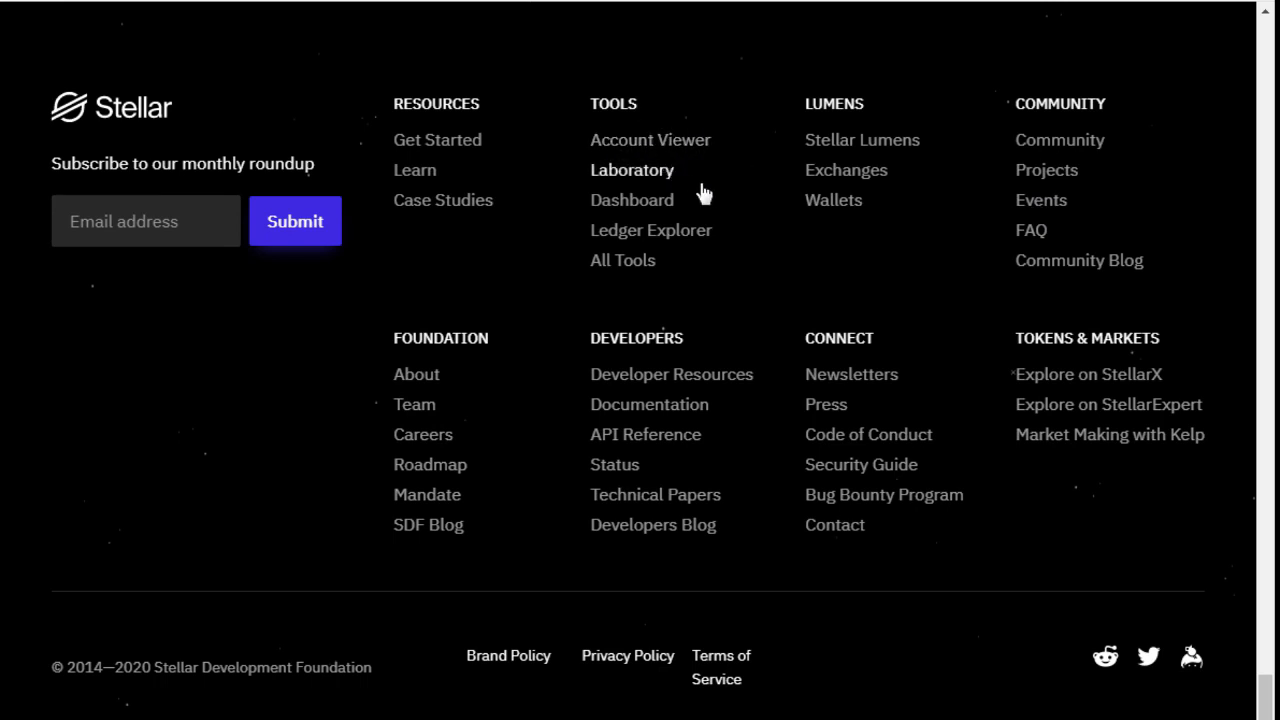
pyautogui.click(650, 139)
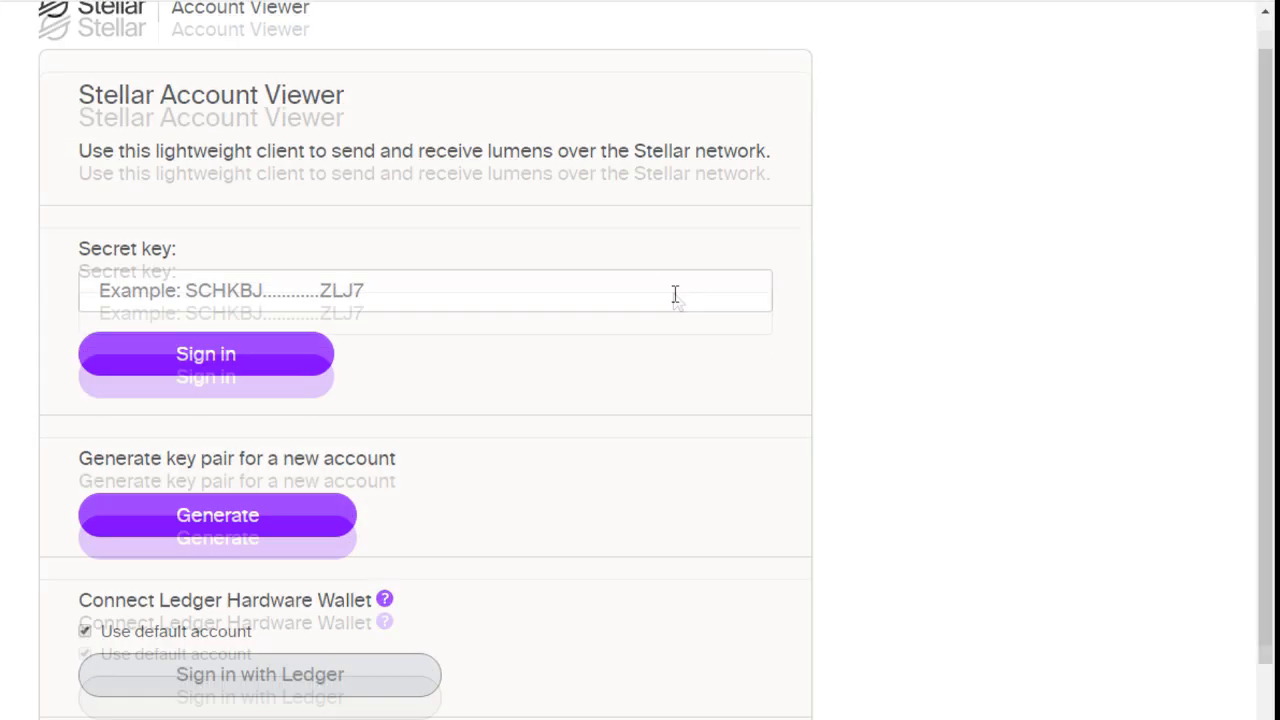
pyautogui.scroll(-3)
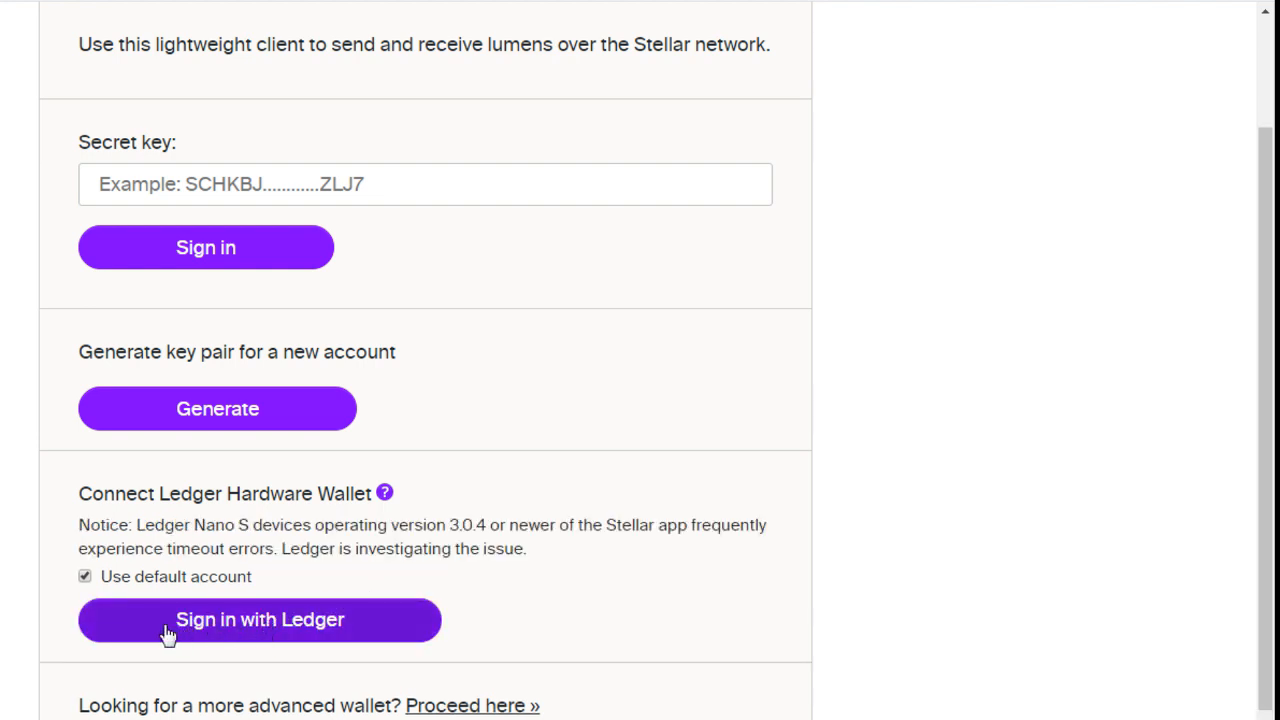
pyautogui.moveTo(232, 640)
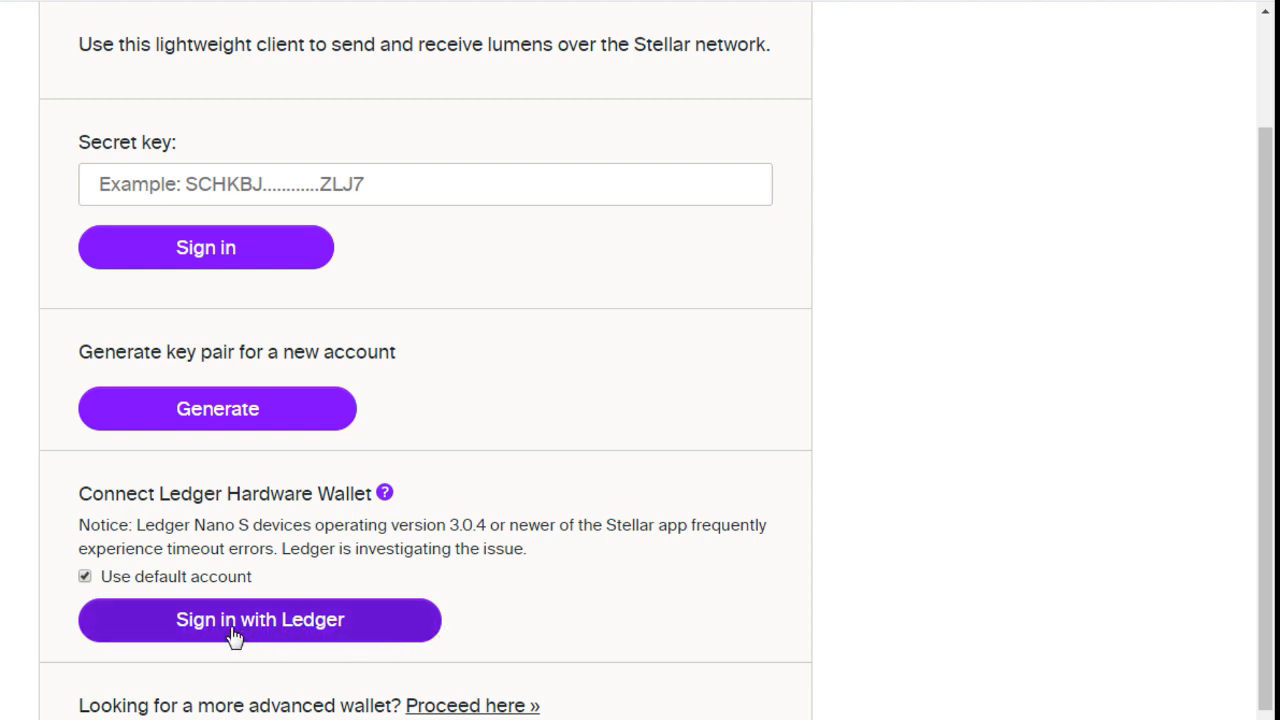
# Sign in with Ledger and review the 101.09997-lumen balance and Send lumens form
pyautogui.click(259, 619)
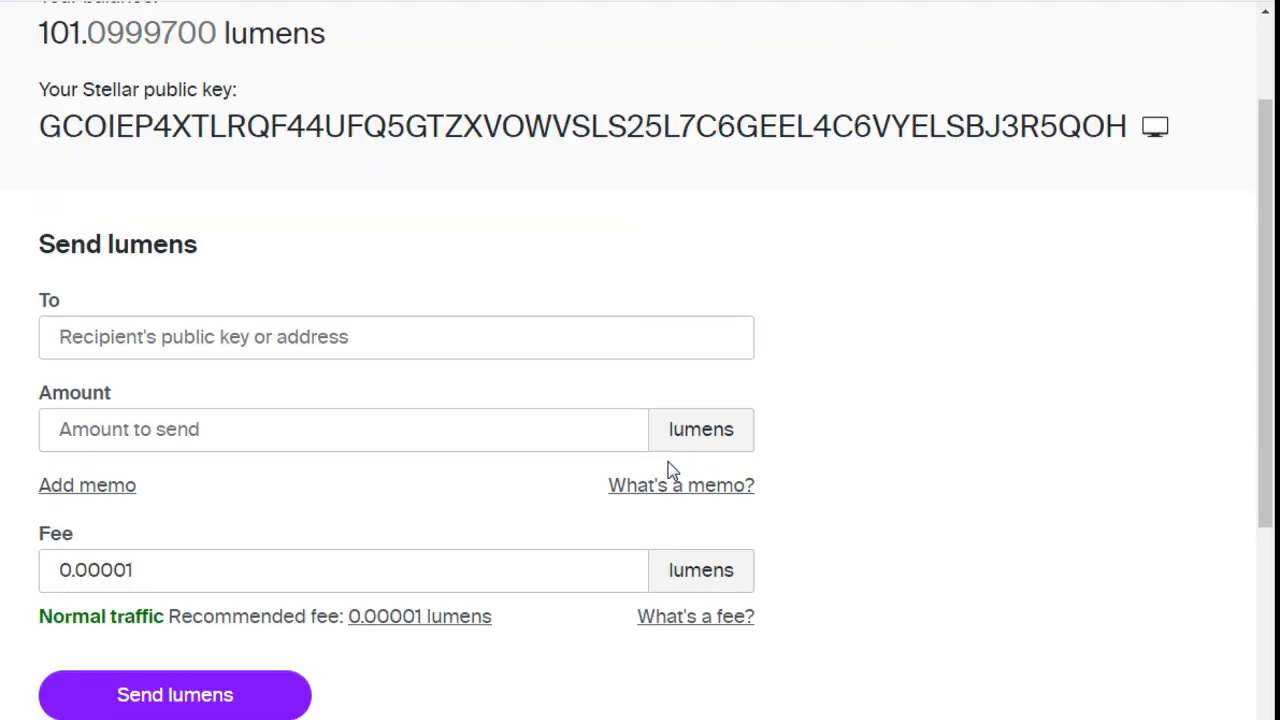
pyautogui.moveTo(453, 178)
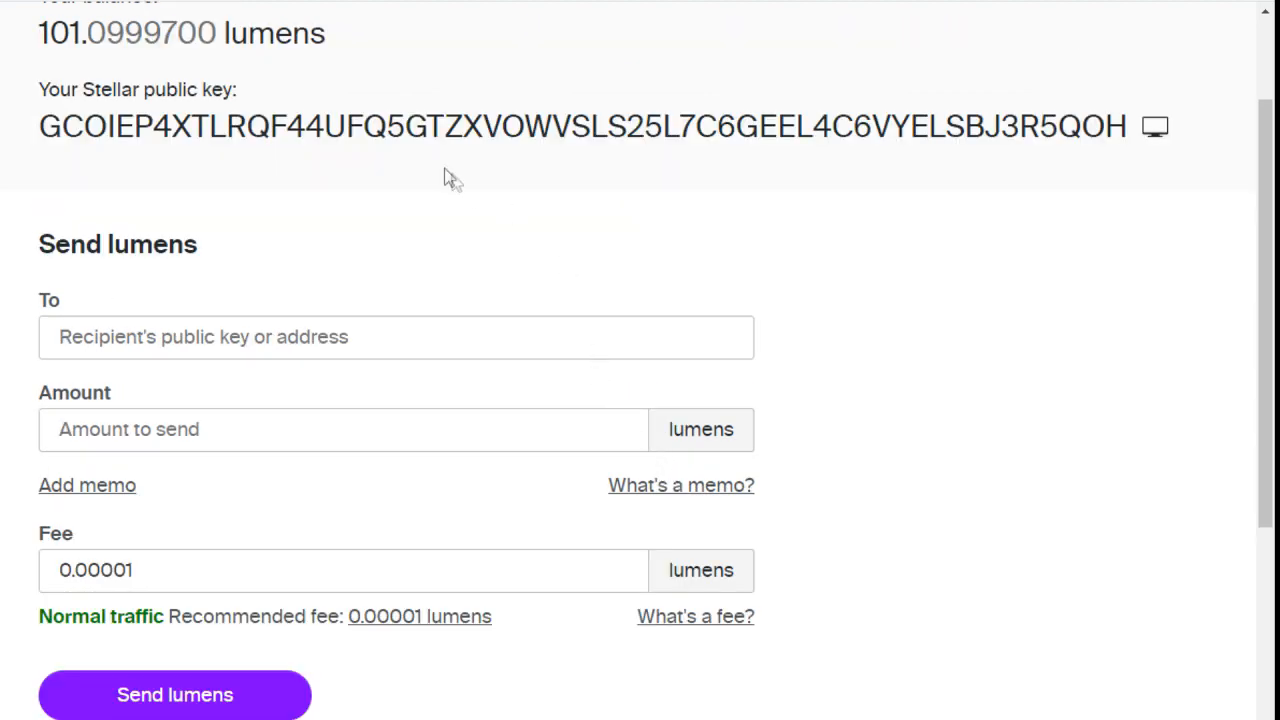
pyautogui.scroll(3)
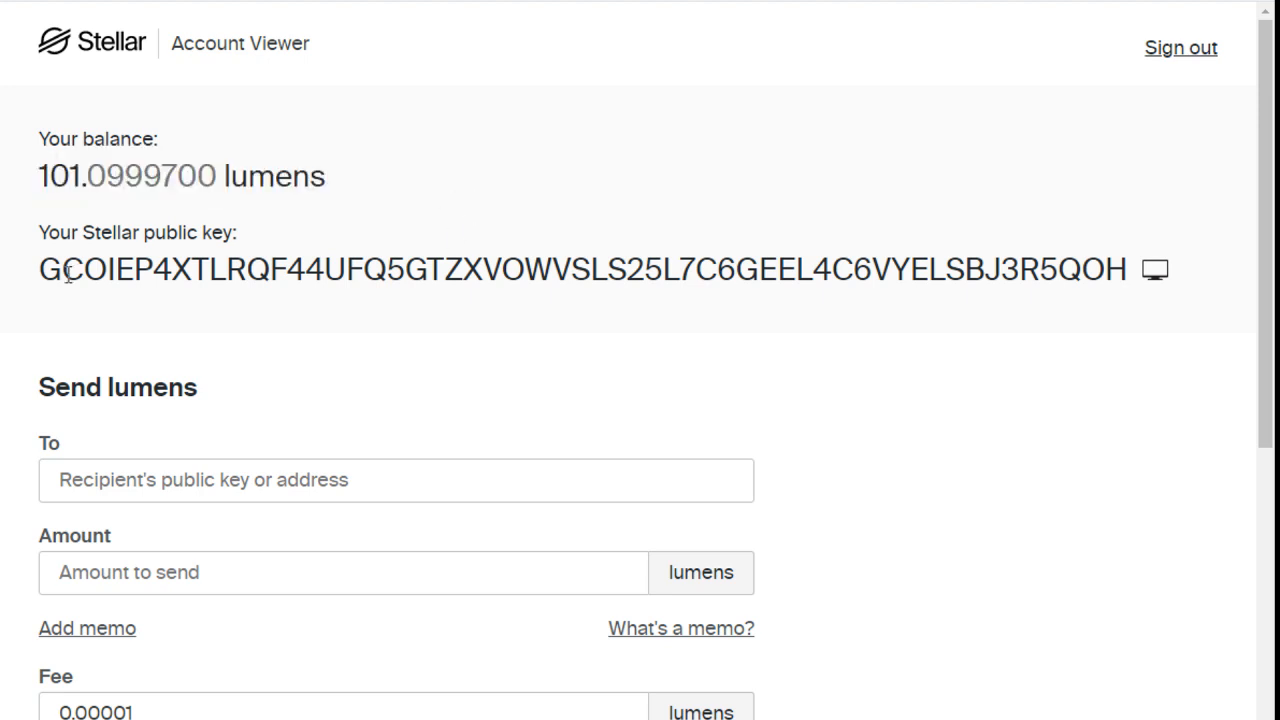
pyautogui.moveTo(1085, 322)
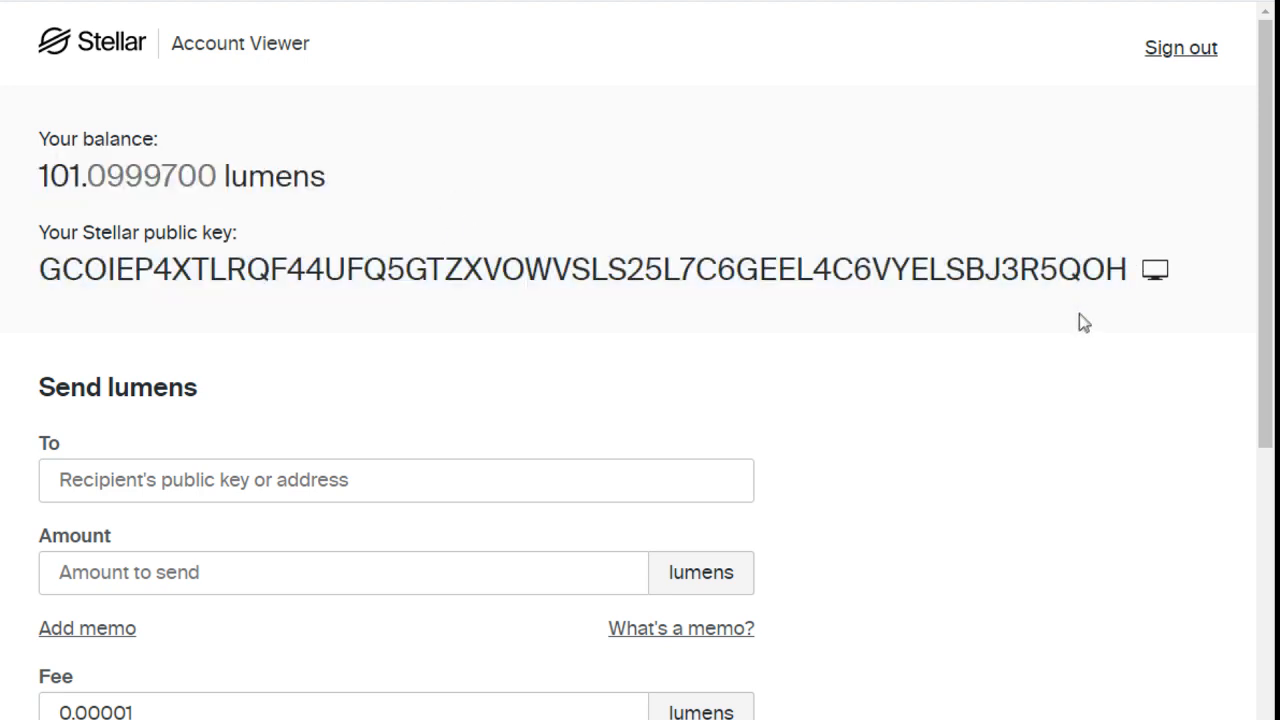
pyautogui.scroll(-3)
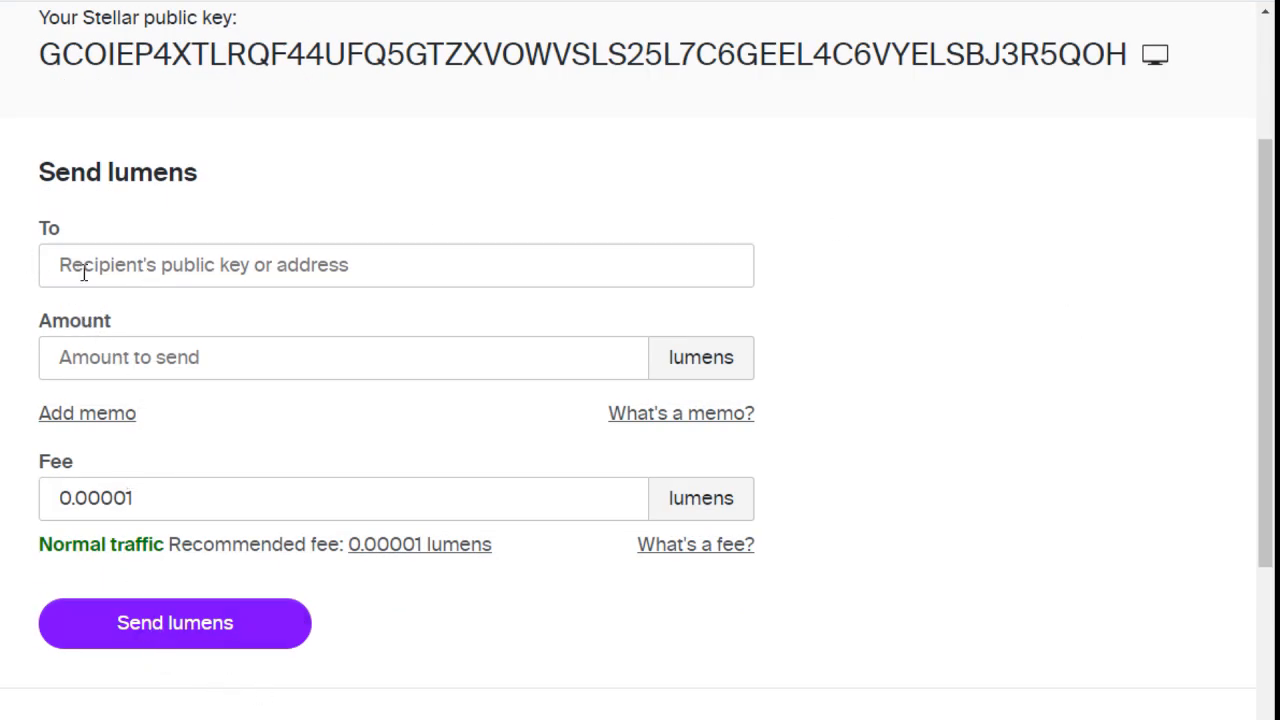
pyautogui.moveTo(223, 278)
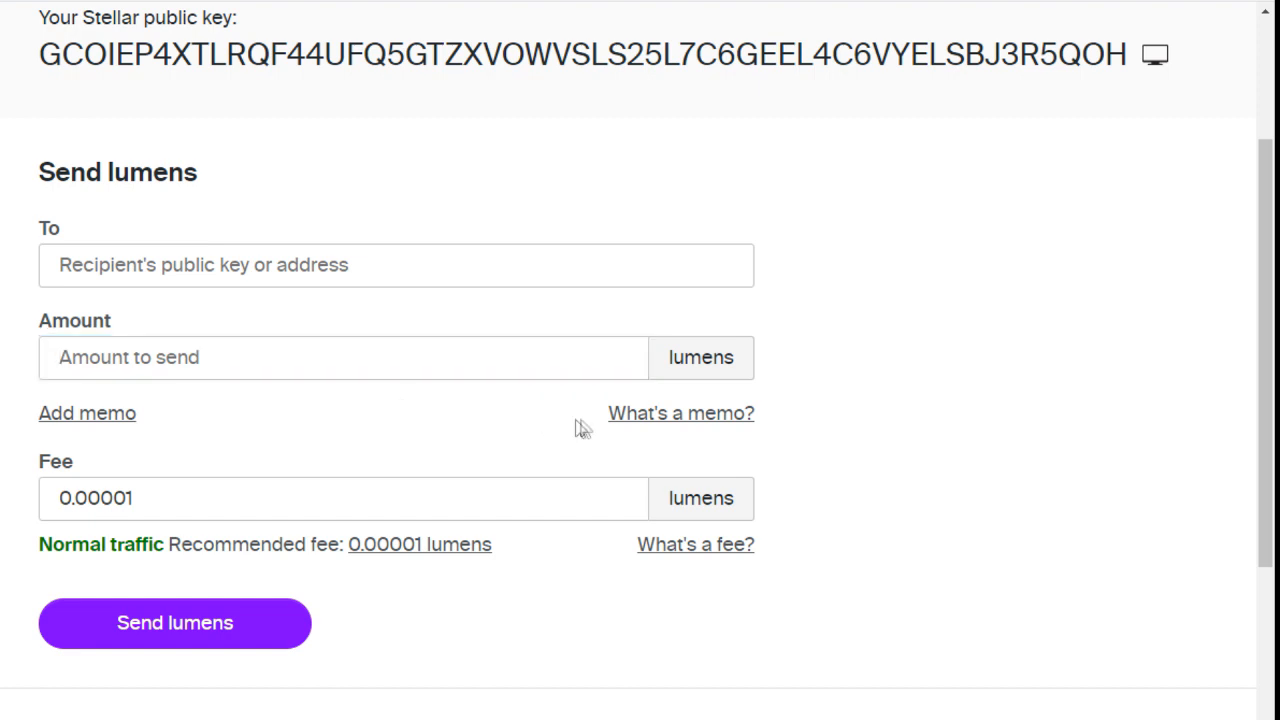
pyautogui.moveTo(120, 420)
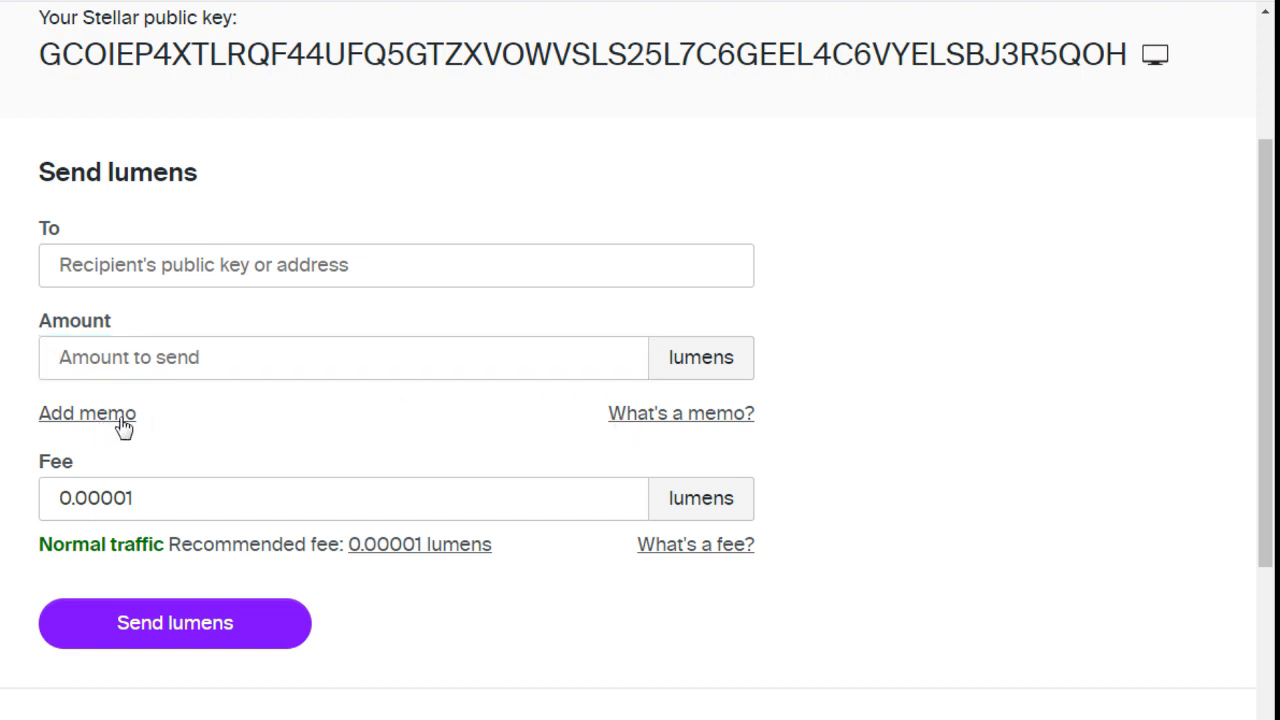
# Add a text memo field of up to 28 characters to the Send lumens form
pyautogui.click(87, 413)
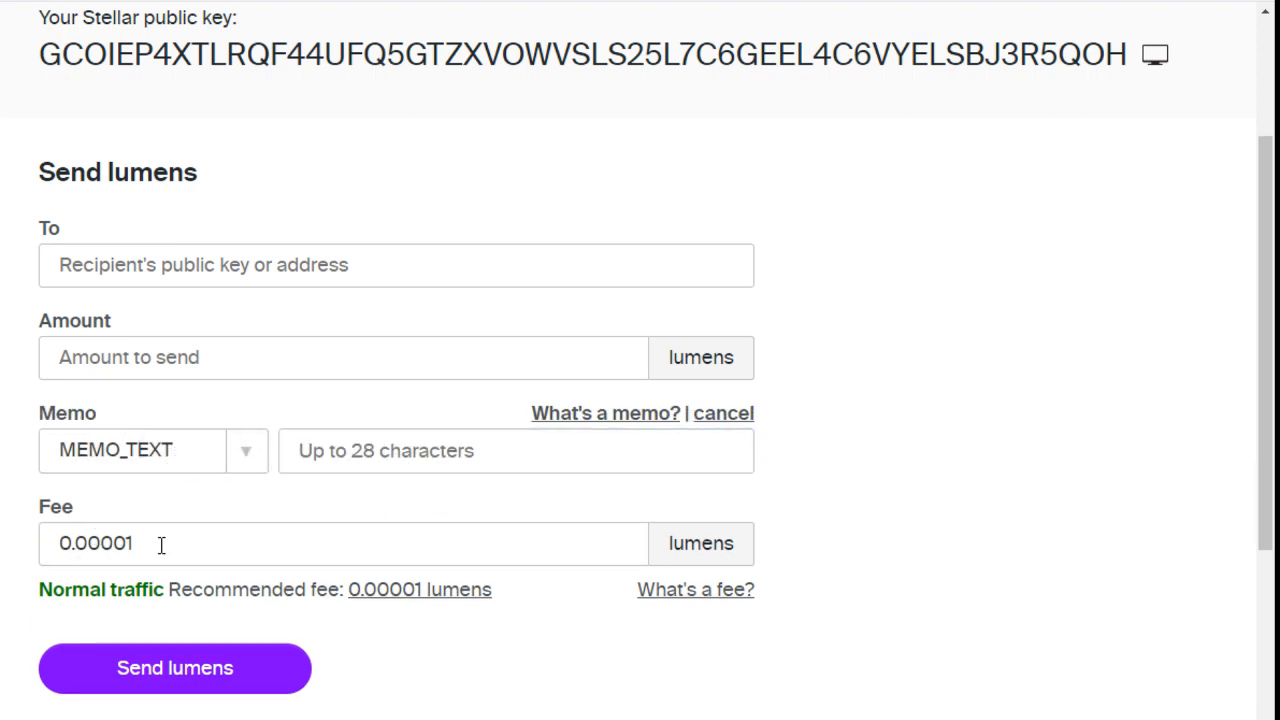
pyautogui.moveTo(533, 577)
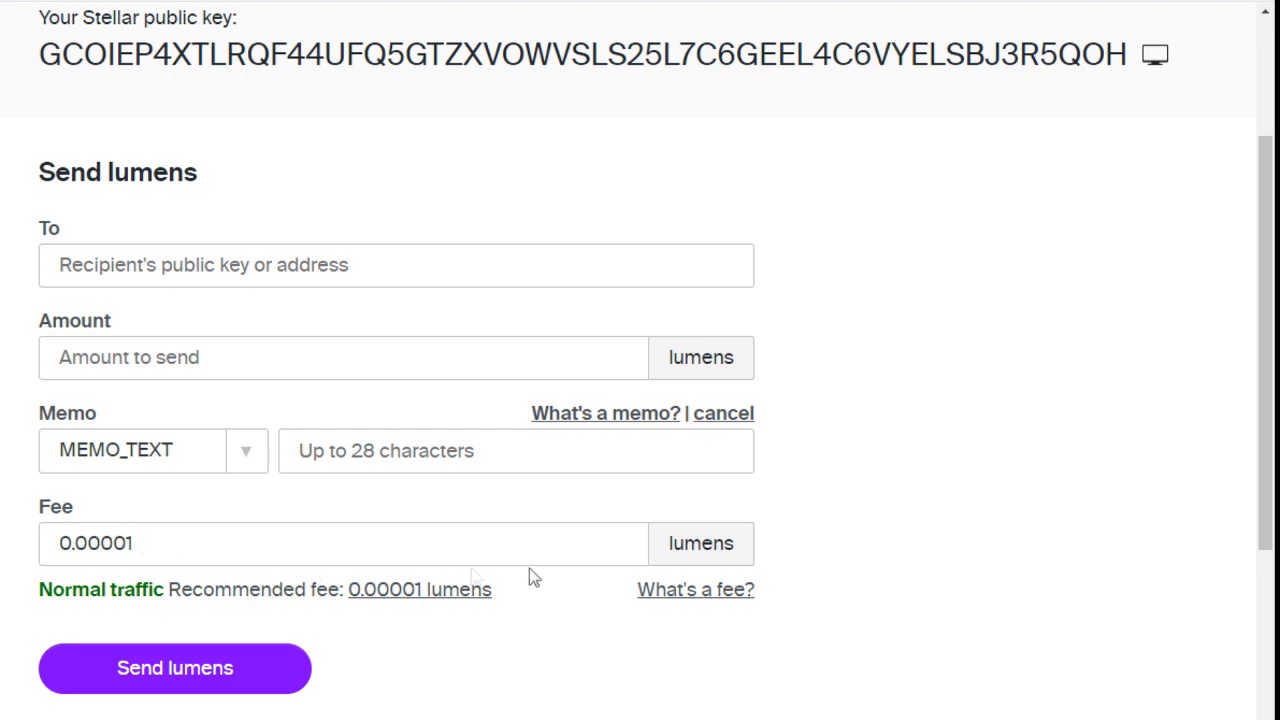
pyautogui.scroll(-3)
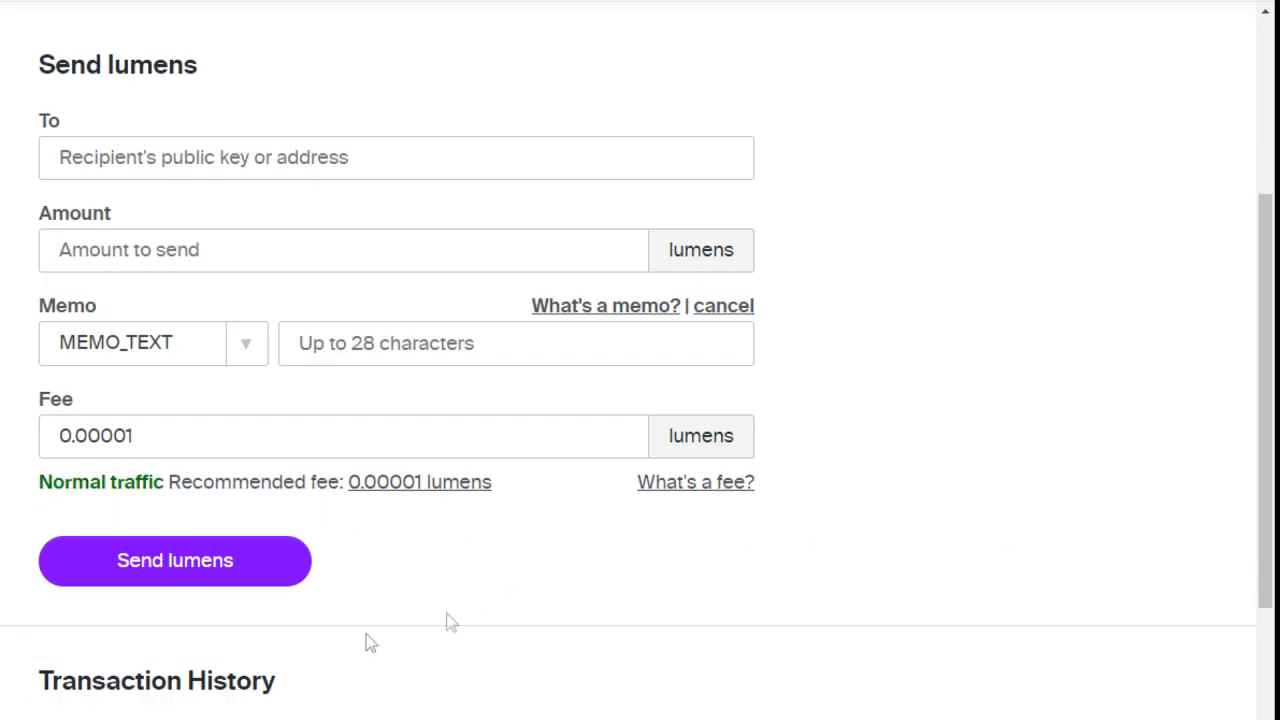
pyautogui.moveTo(913, 603)
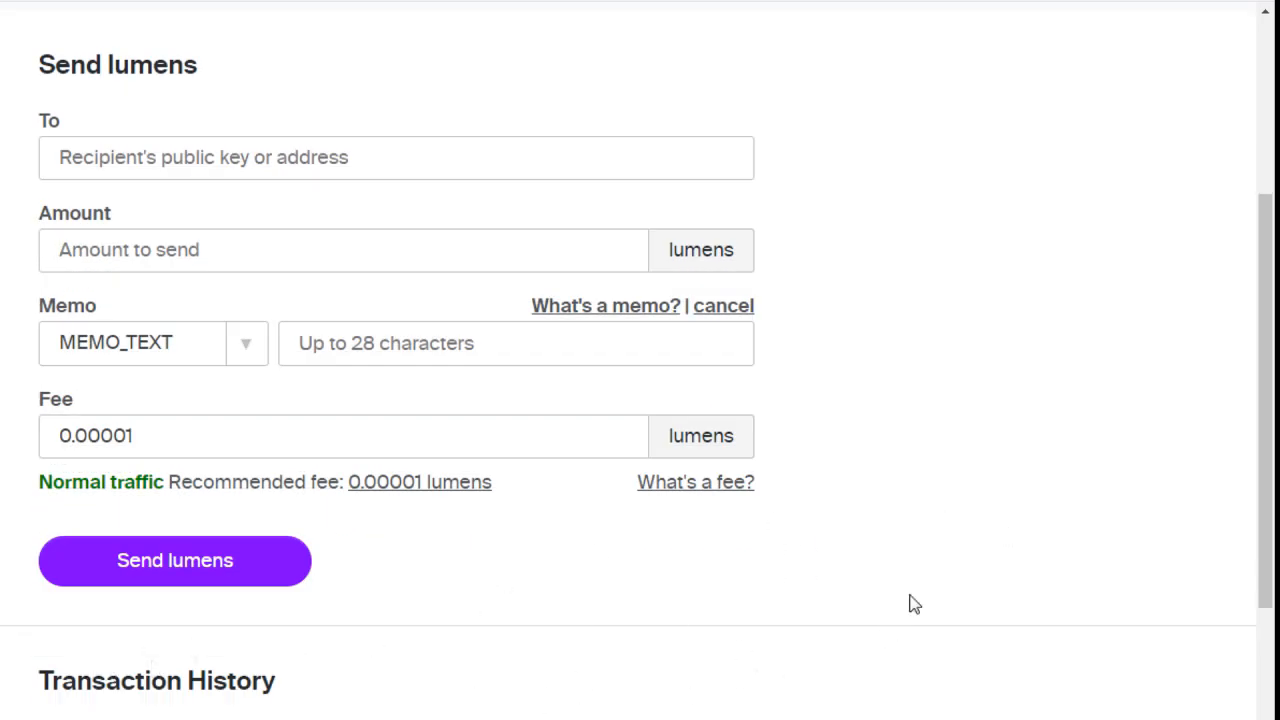
pyautogui.scroll(3)
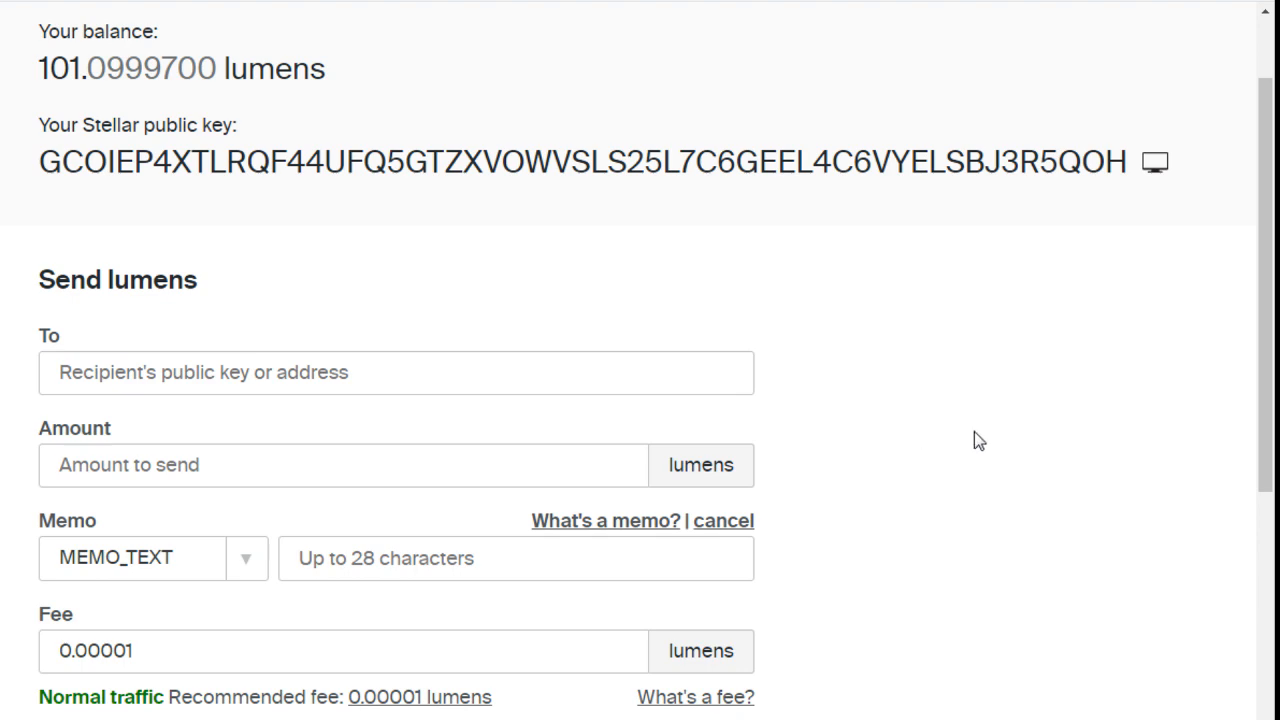
pyautogui.scroll(3)
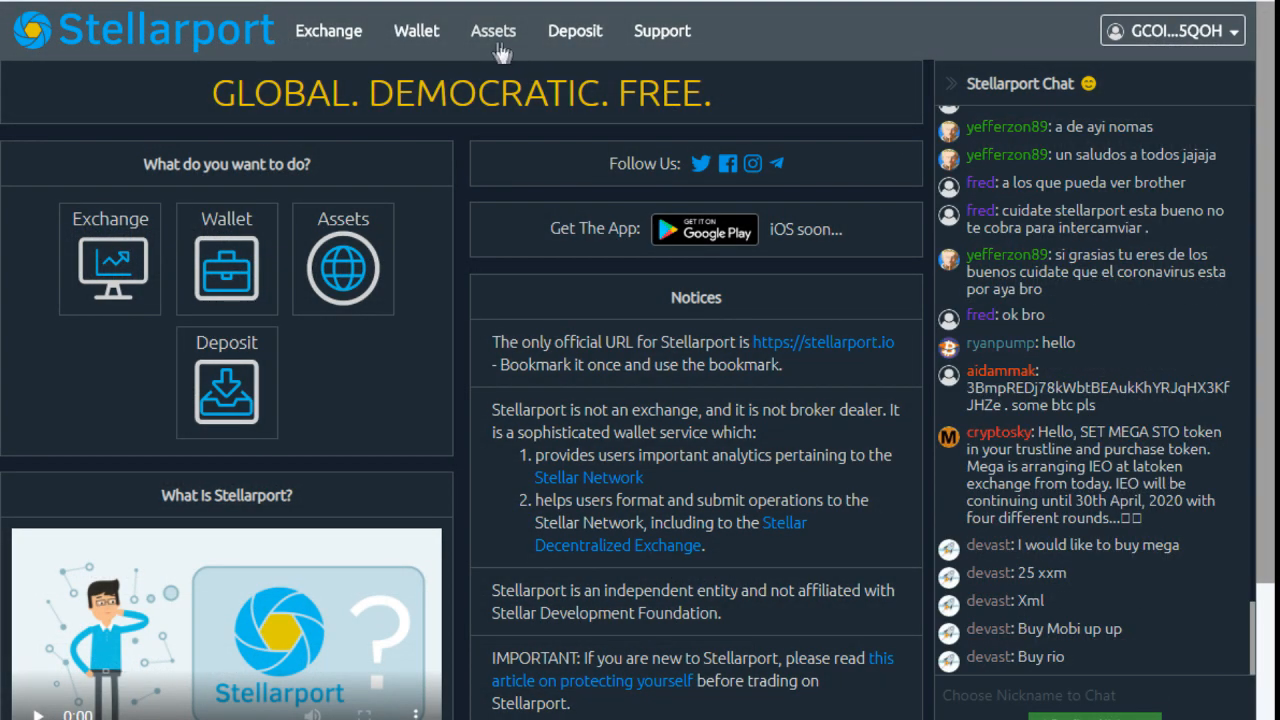
pyautogui.moveTo(1183, 35)
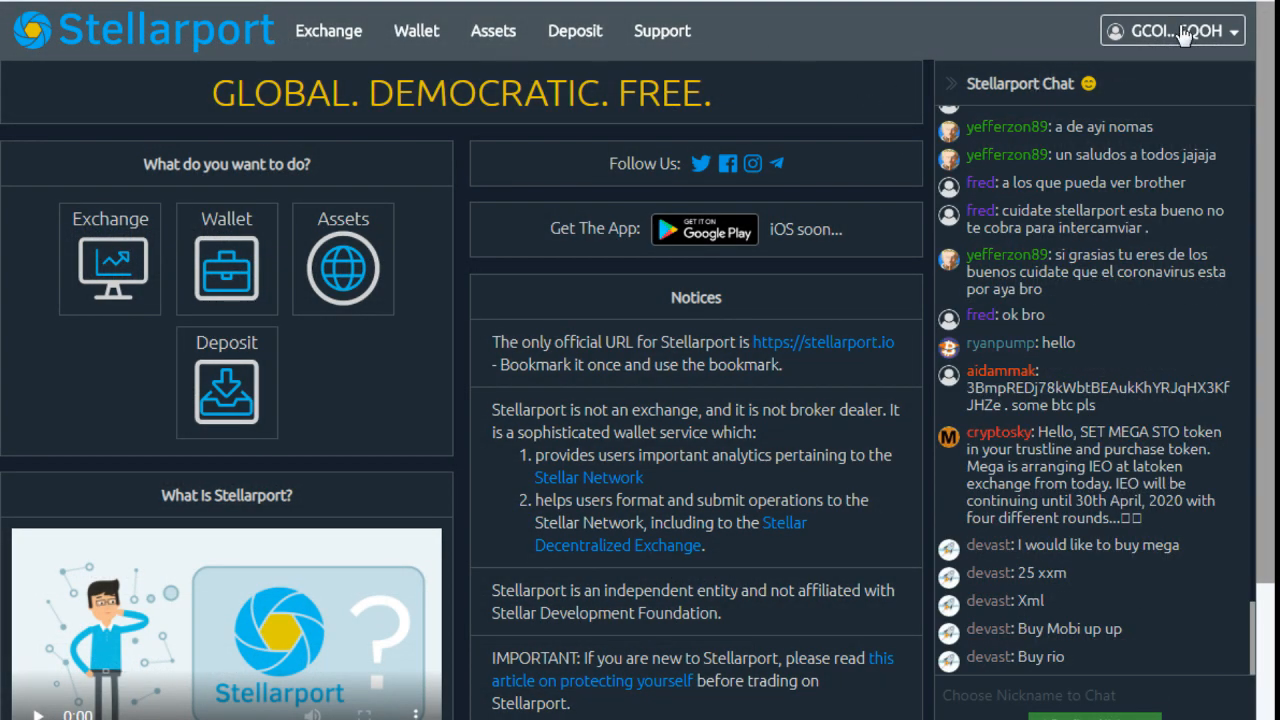
# Choose Logout from Stellarport's top-right account dropdown
pyautogui.click(1172, 30)
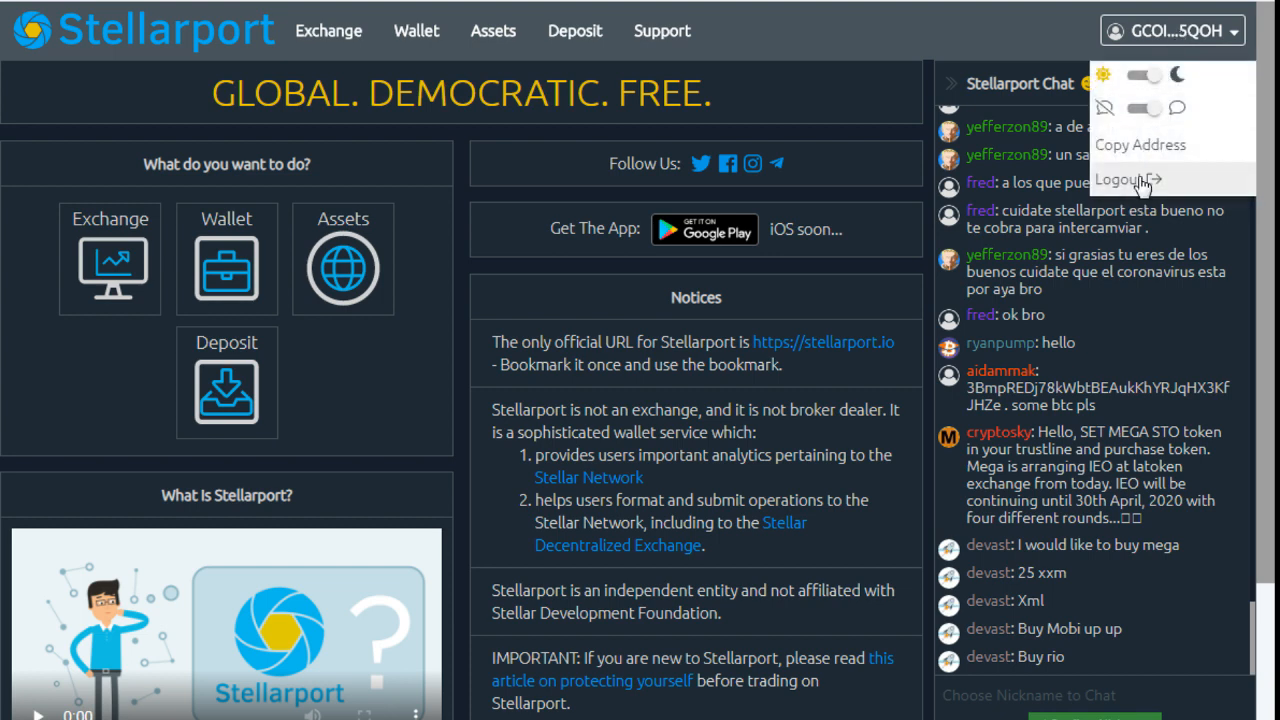
pyautogui.click(1120, 179)
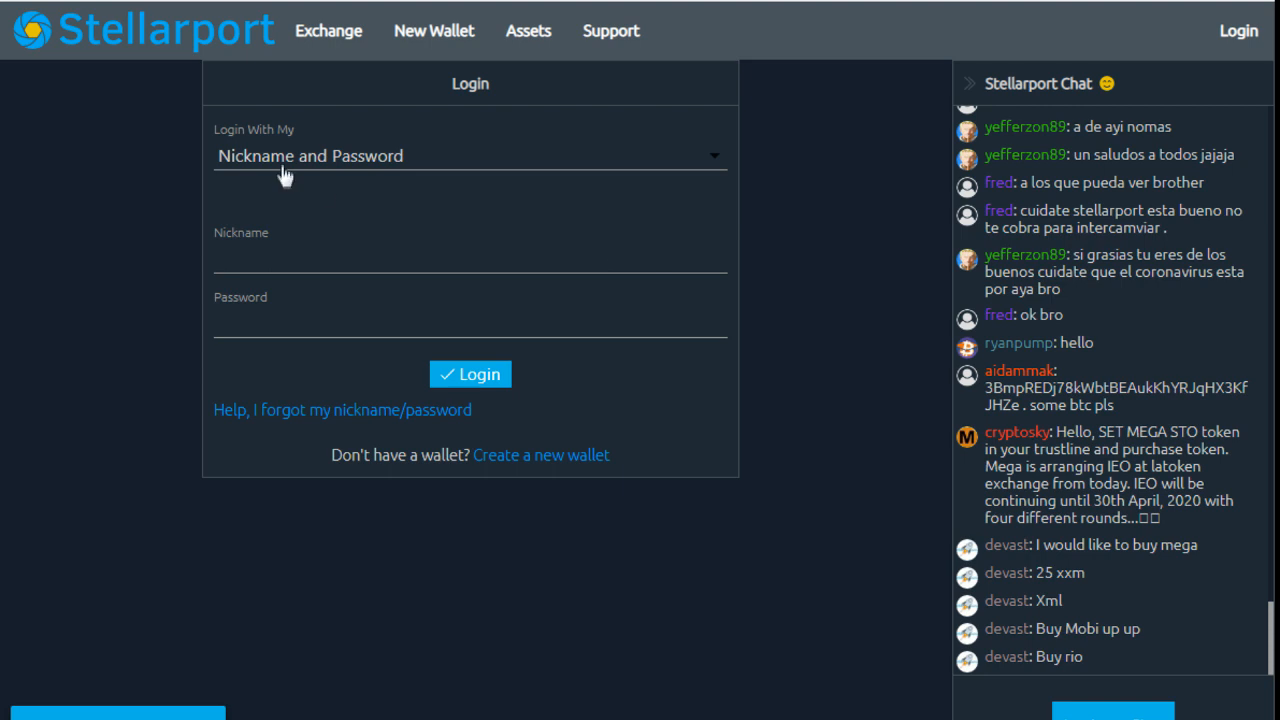
# Log in through Ledger HW Wallet with the default BIP32 path 44'/148'/0'
pyautogui.click(470, 156)
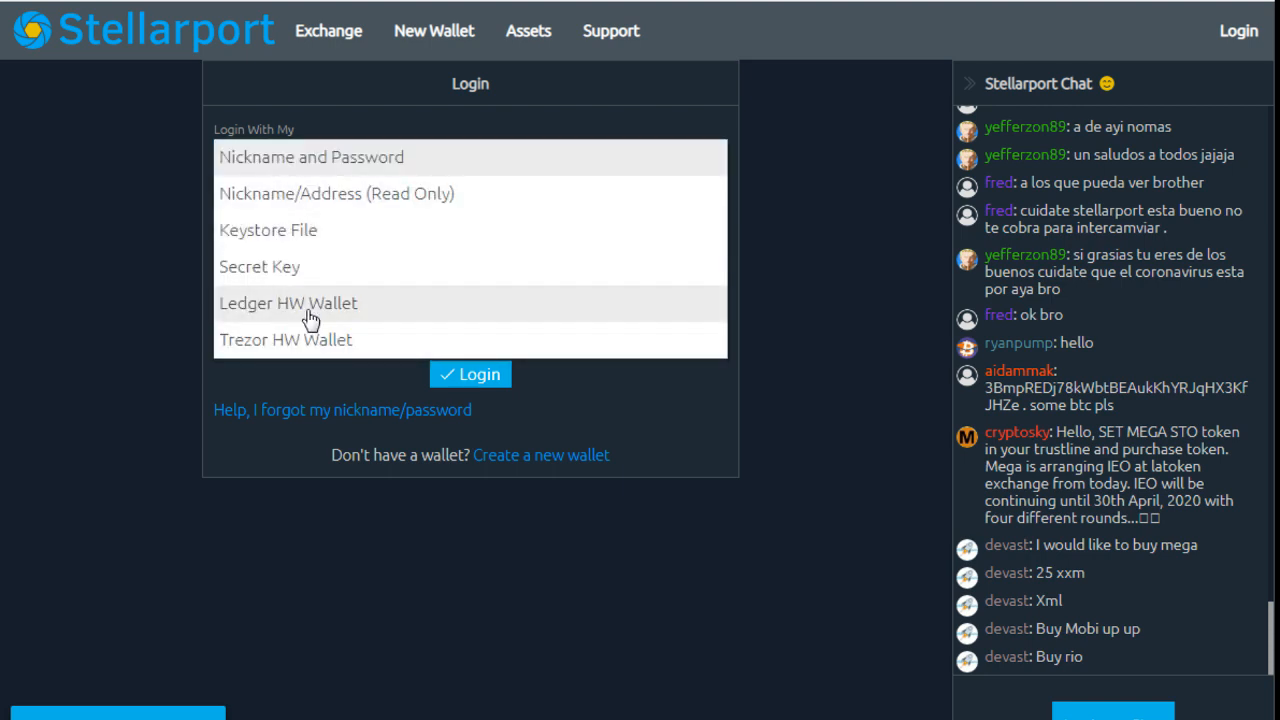
pyautogui.click(288, 303)
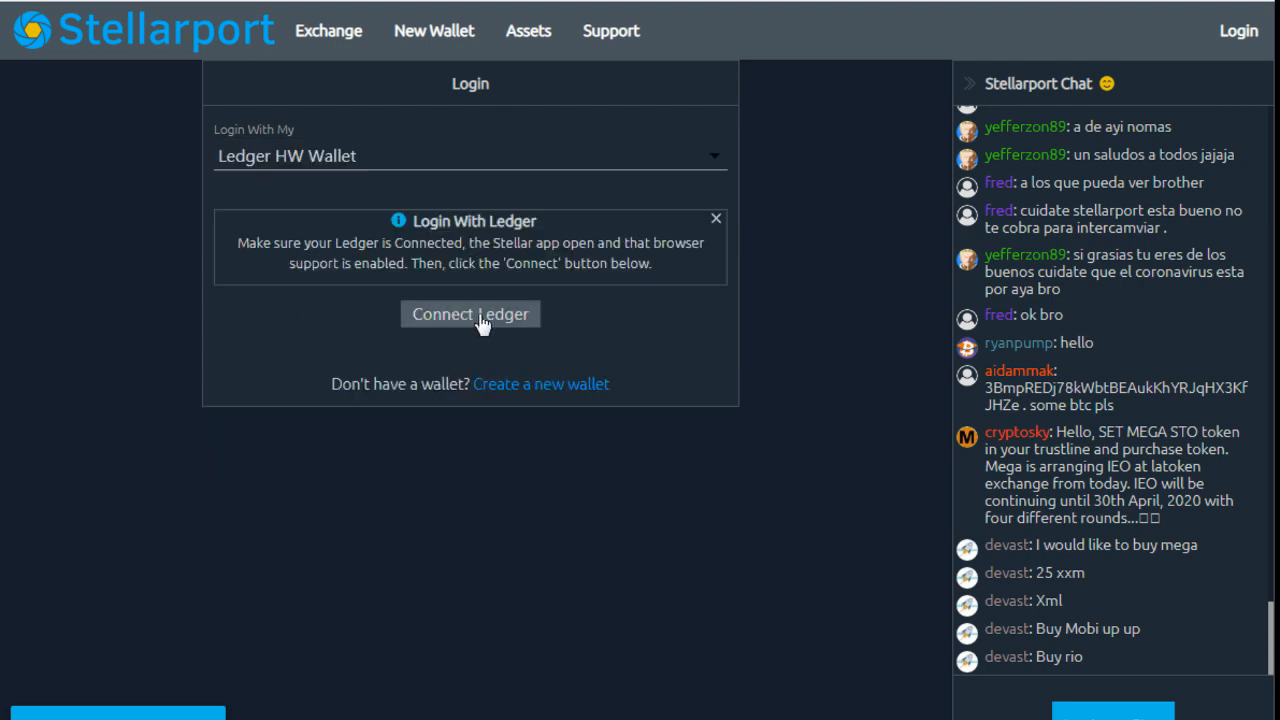
pyautogui.moveTo(588, 332)
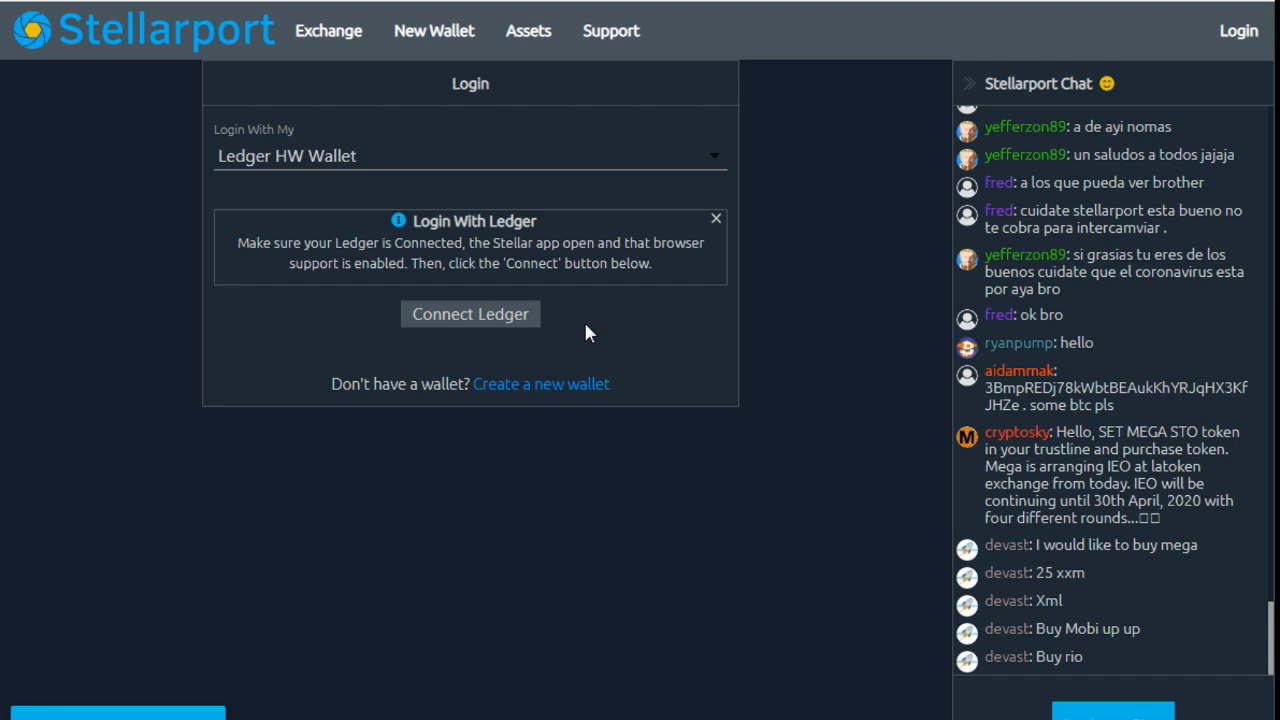
pyautogui.click(470, 313)
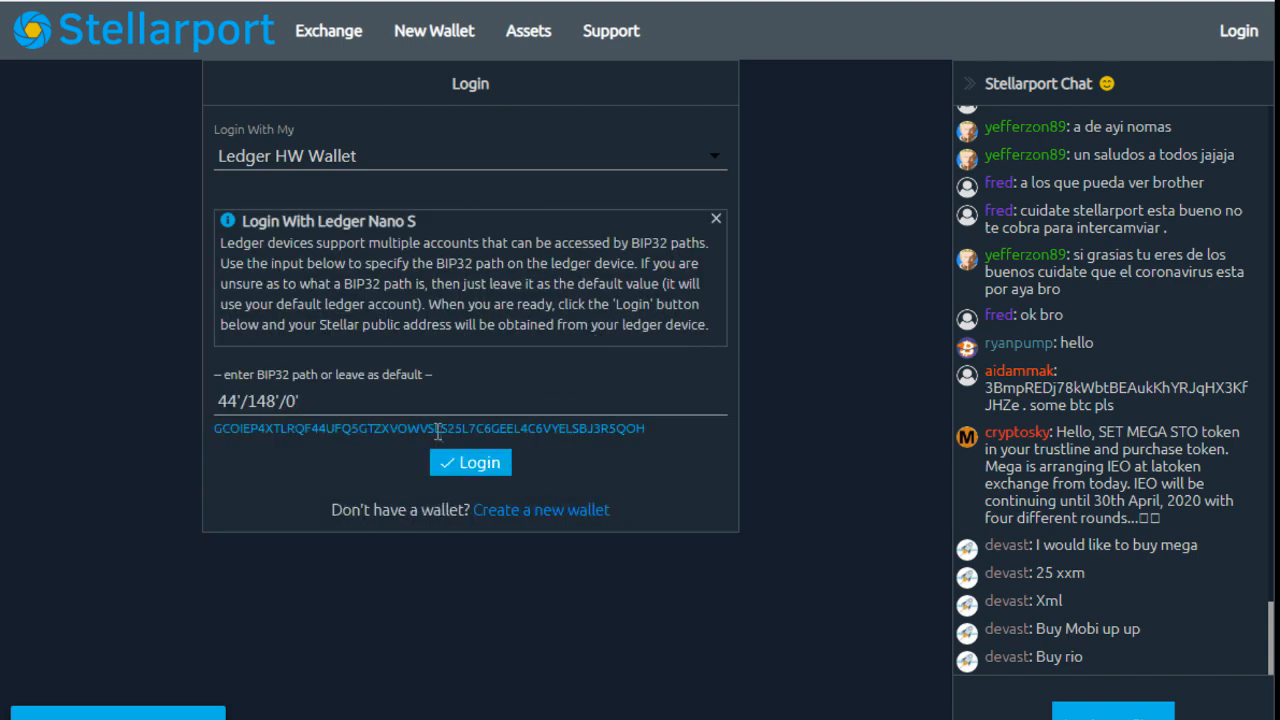
pyautogui.moveTo(470, 462)
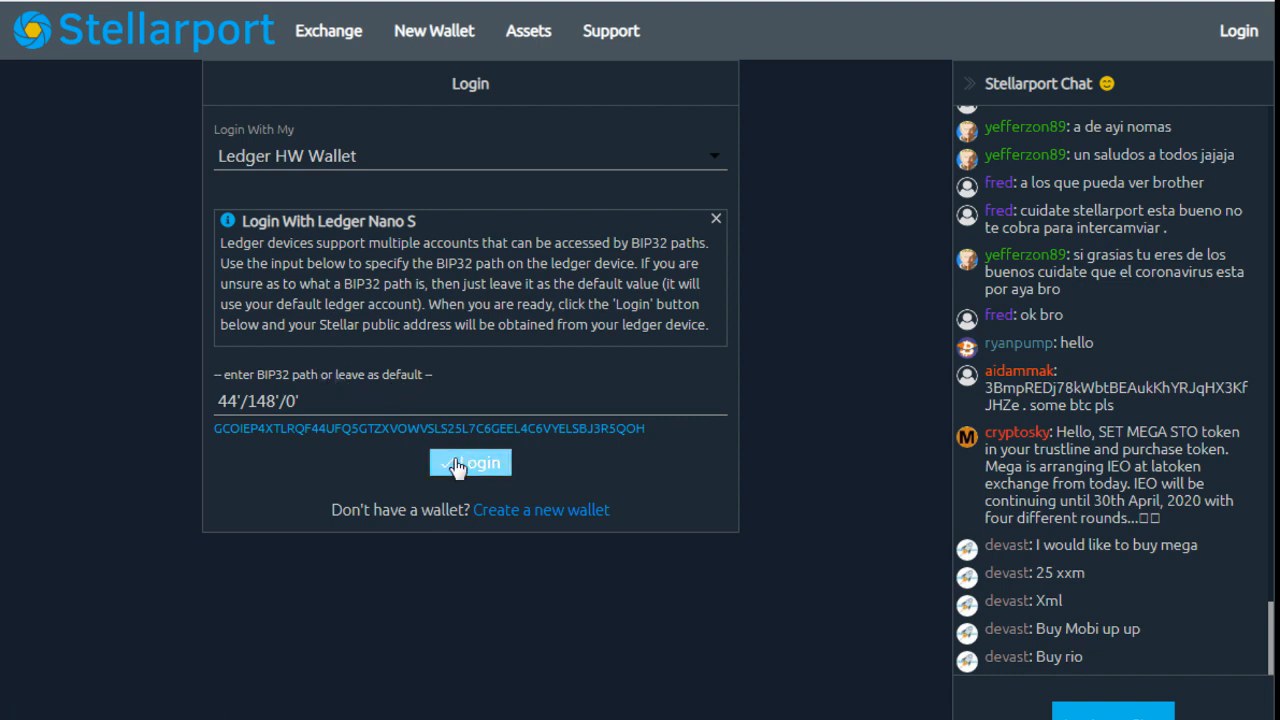
pyautogui.click(470, 463)
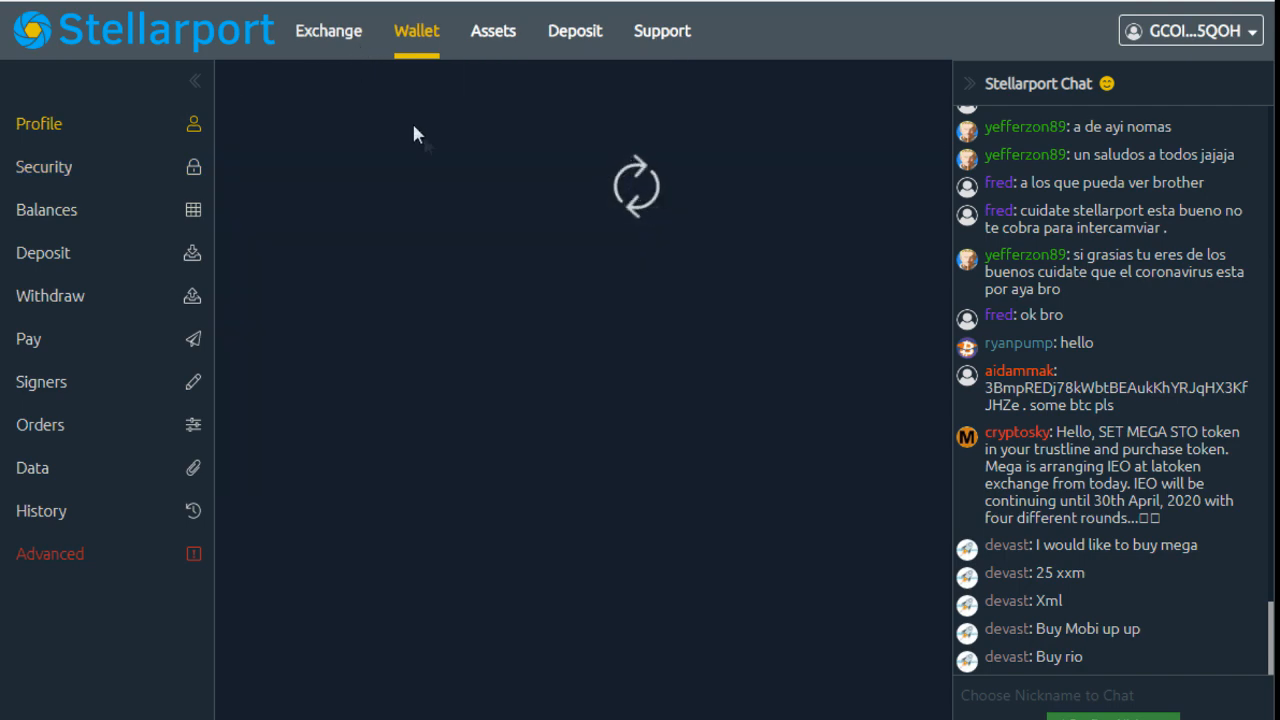
# Browse the WXT/XLM, SLT/XLM and BTC markets on the Exchange page
pyautogui.click(328, 30)
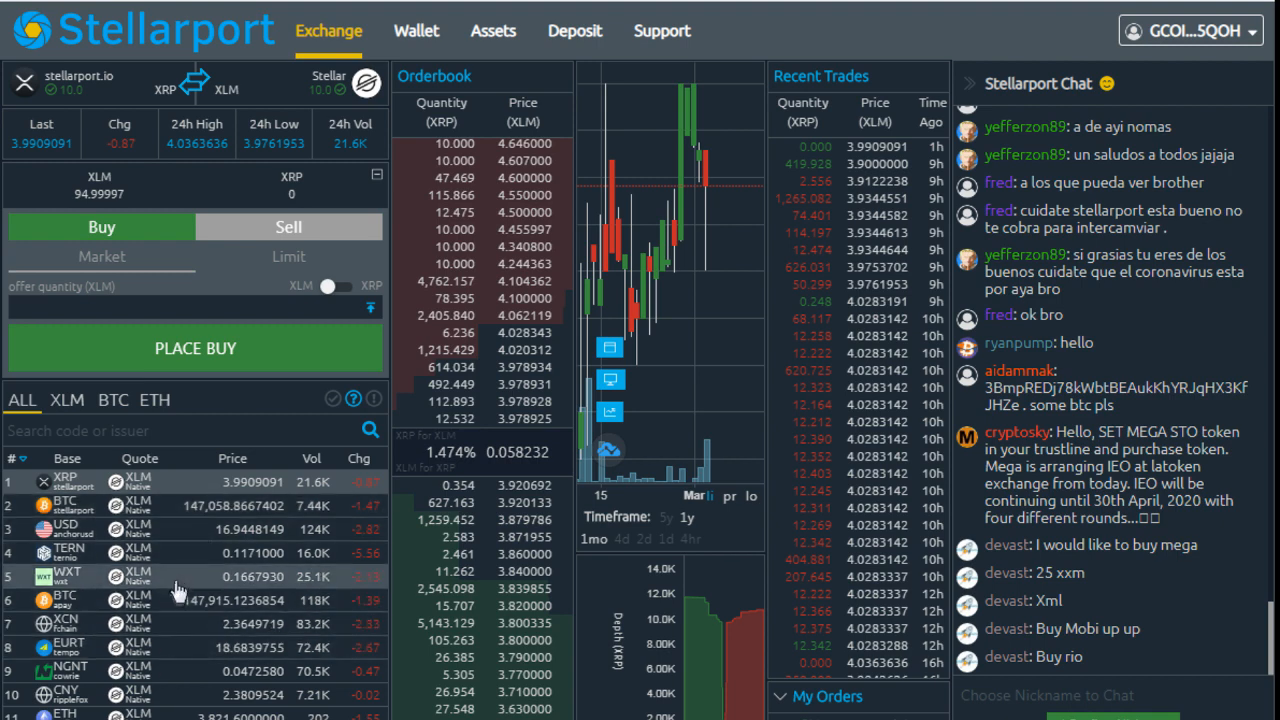
pyautogui.click(65, 576)
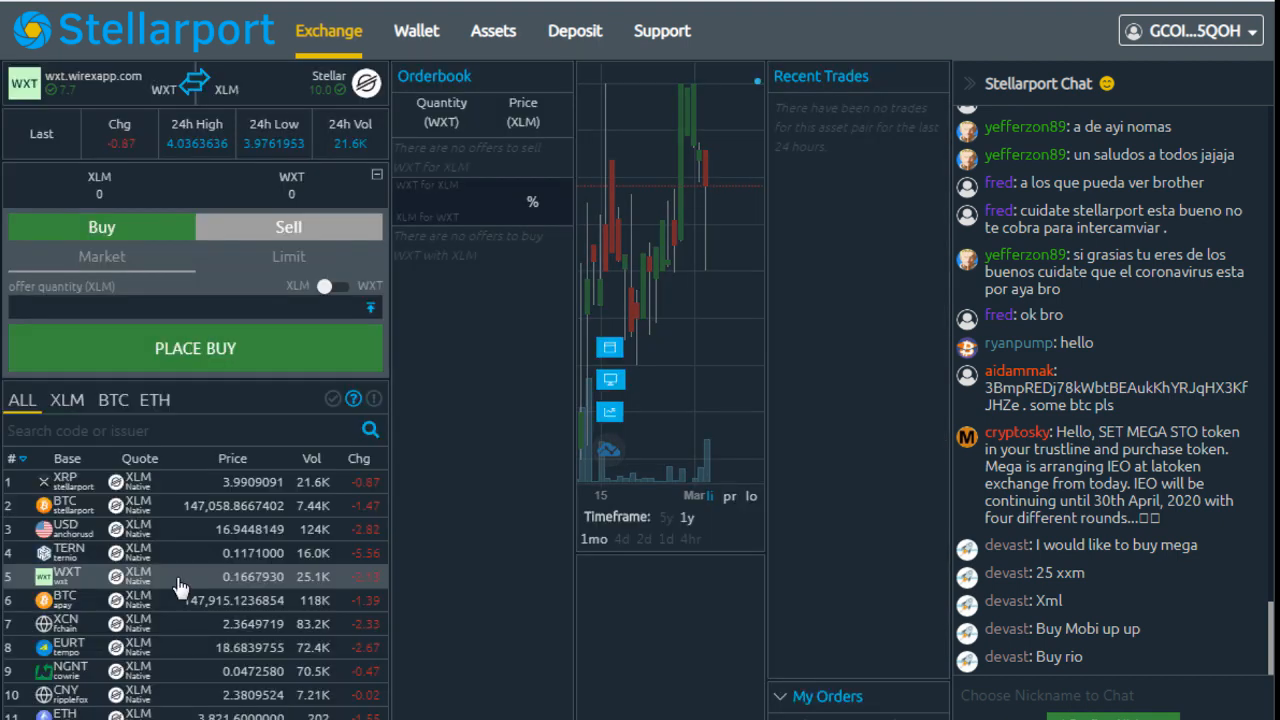
pyautogui.click(65, 576)
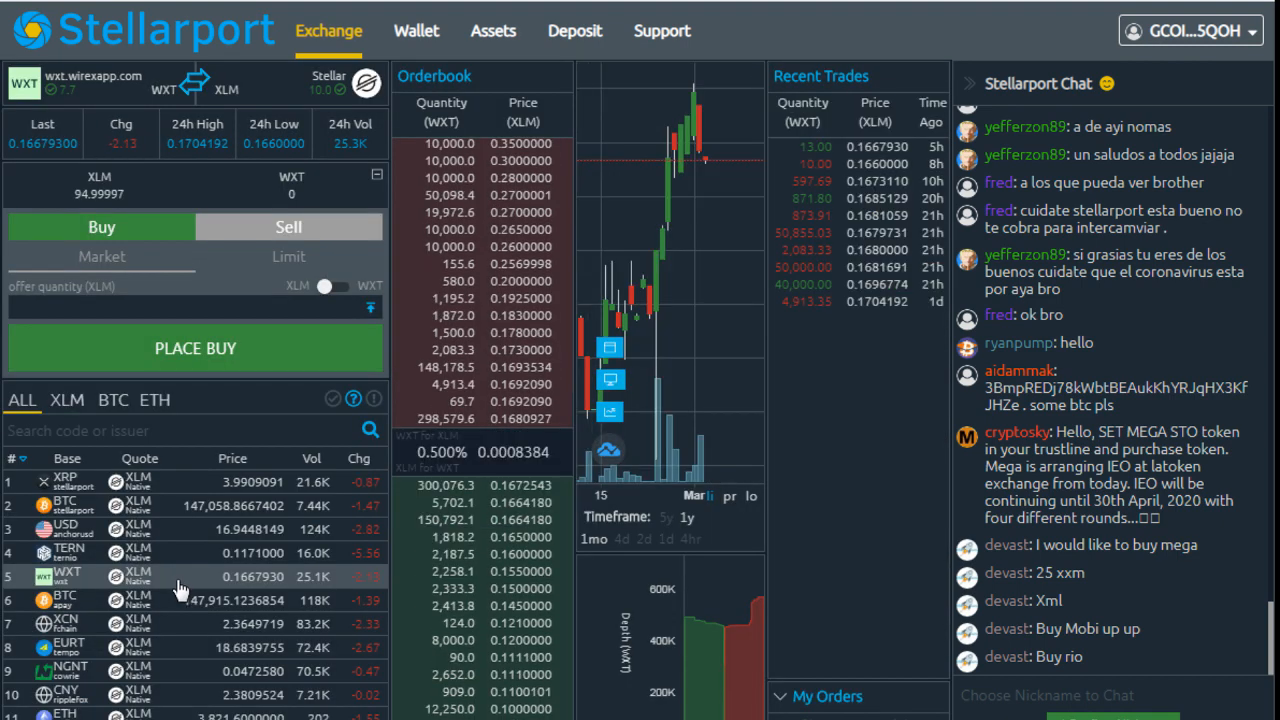
pyautogui.scroll(-3)
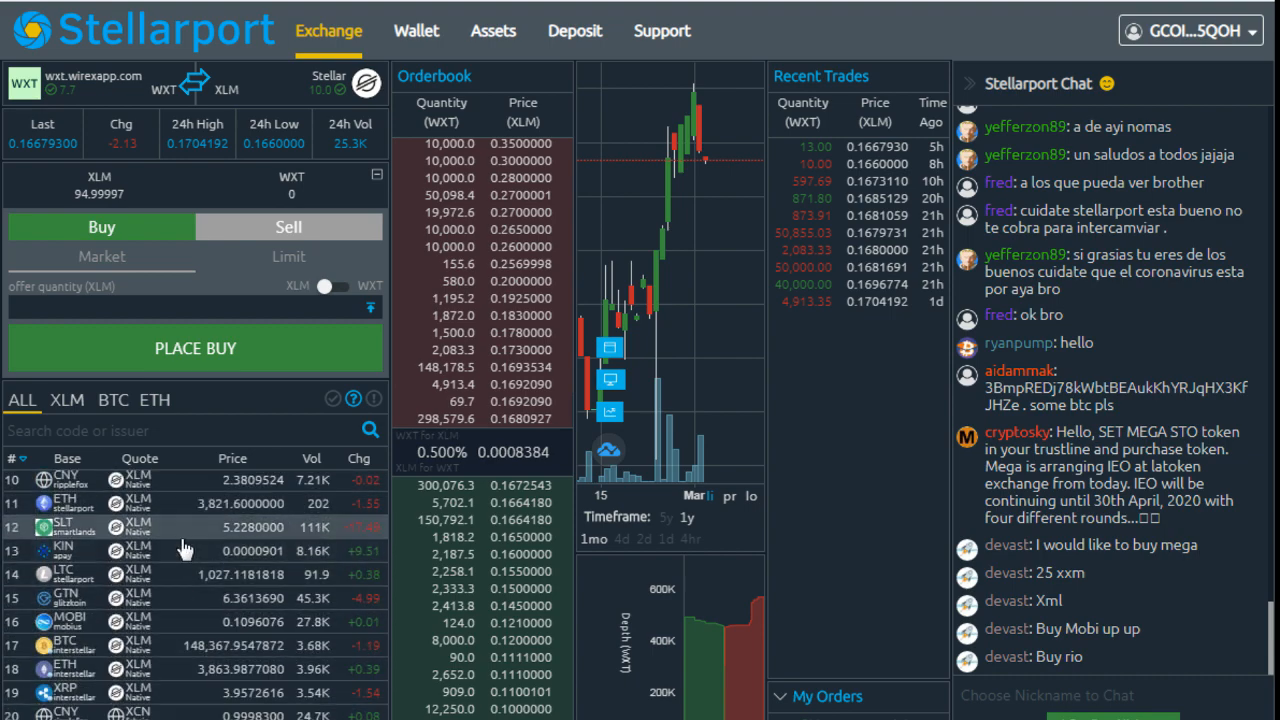
pyautogui.click(195, 527)
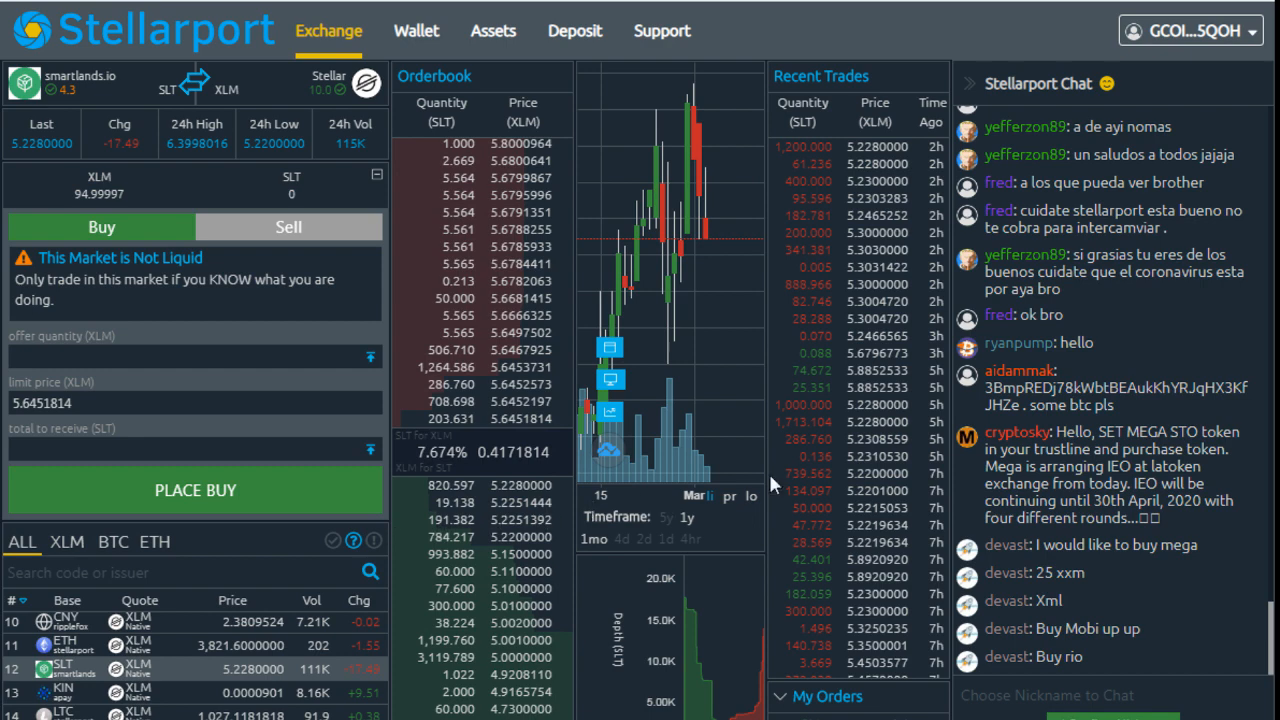
pyautogui.moveTo(710, 357)
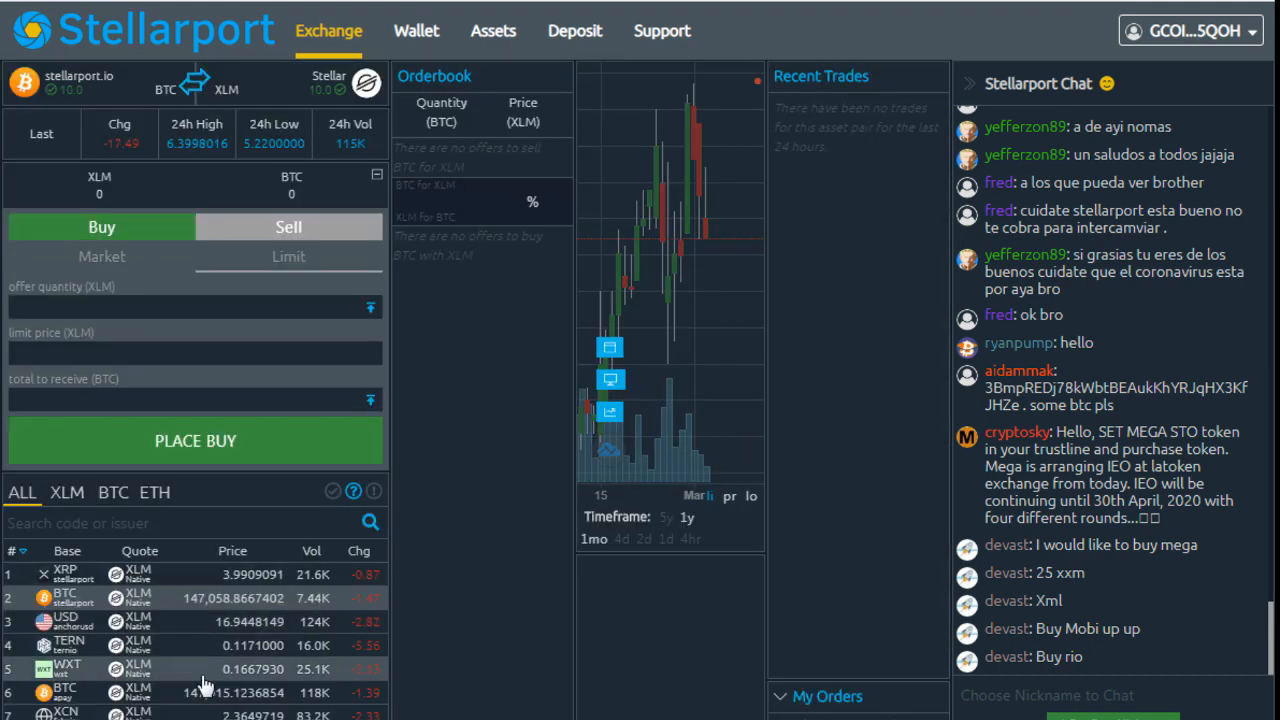
pyautogui.scroll(-3)
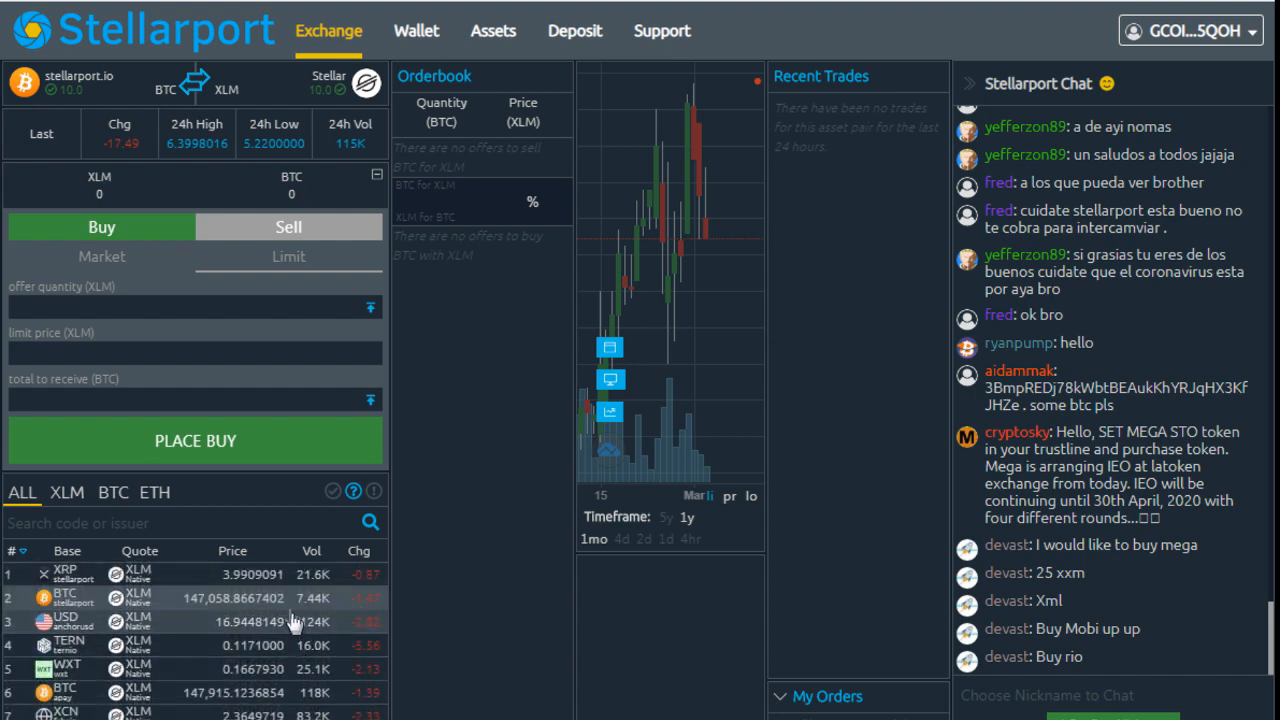
pyautogui.moveTo(540, 420)
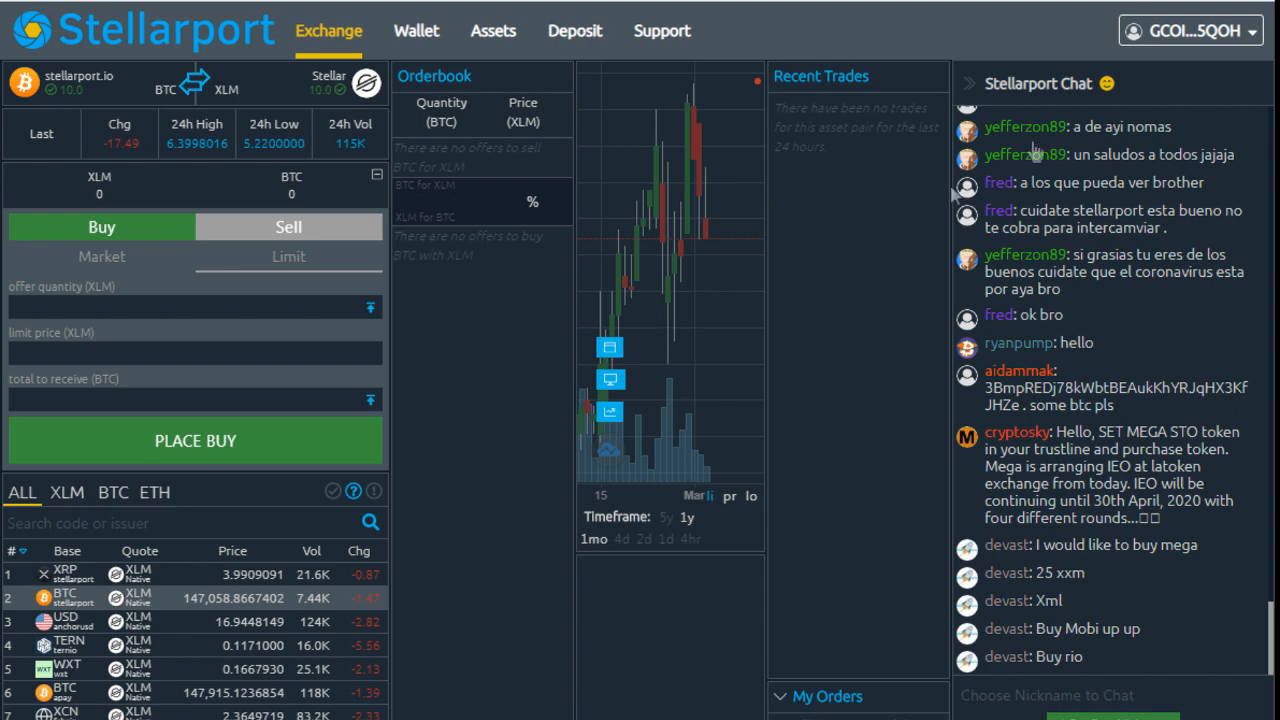
pyautogui.moveTo(450, 477)
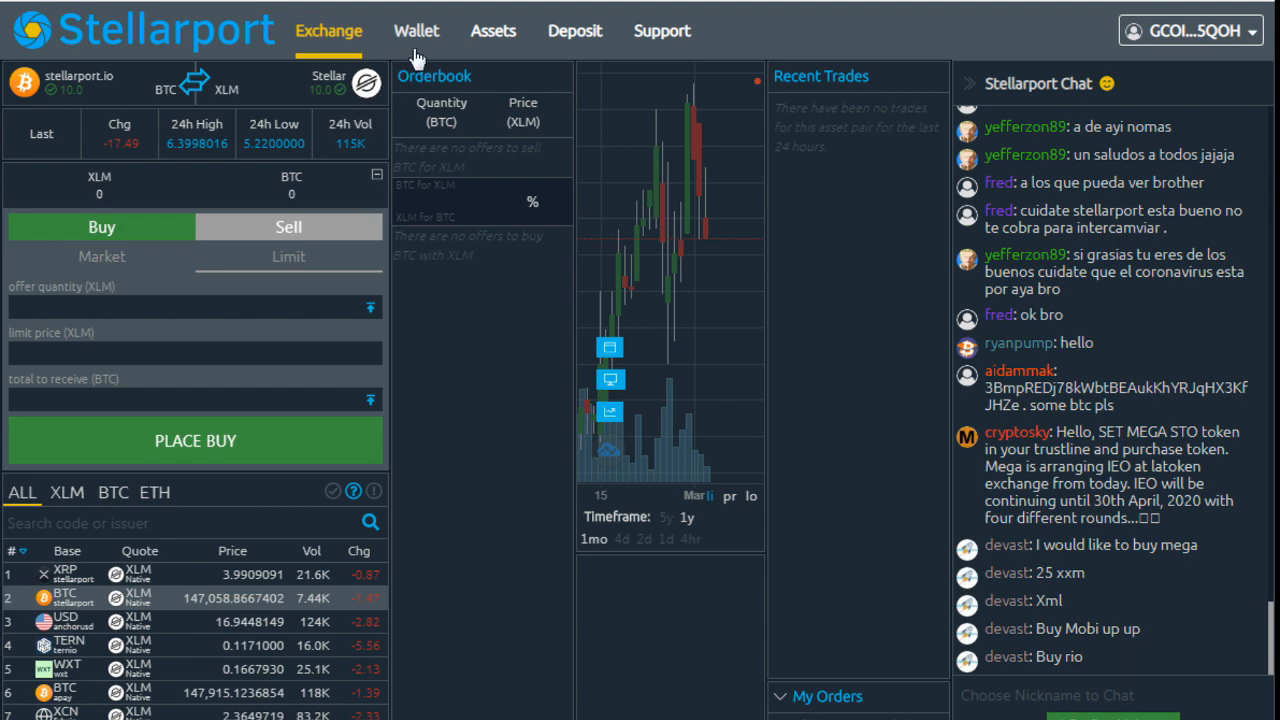
# Start a new XLM payment from Wallet > Balances
pyautogui.click(416, 30)
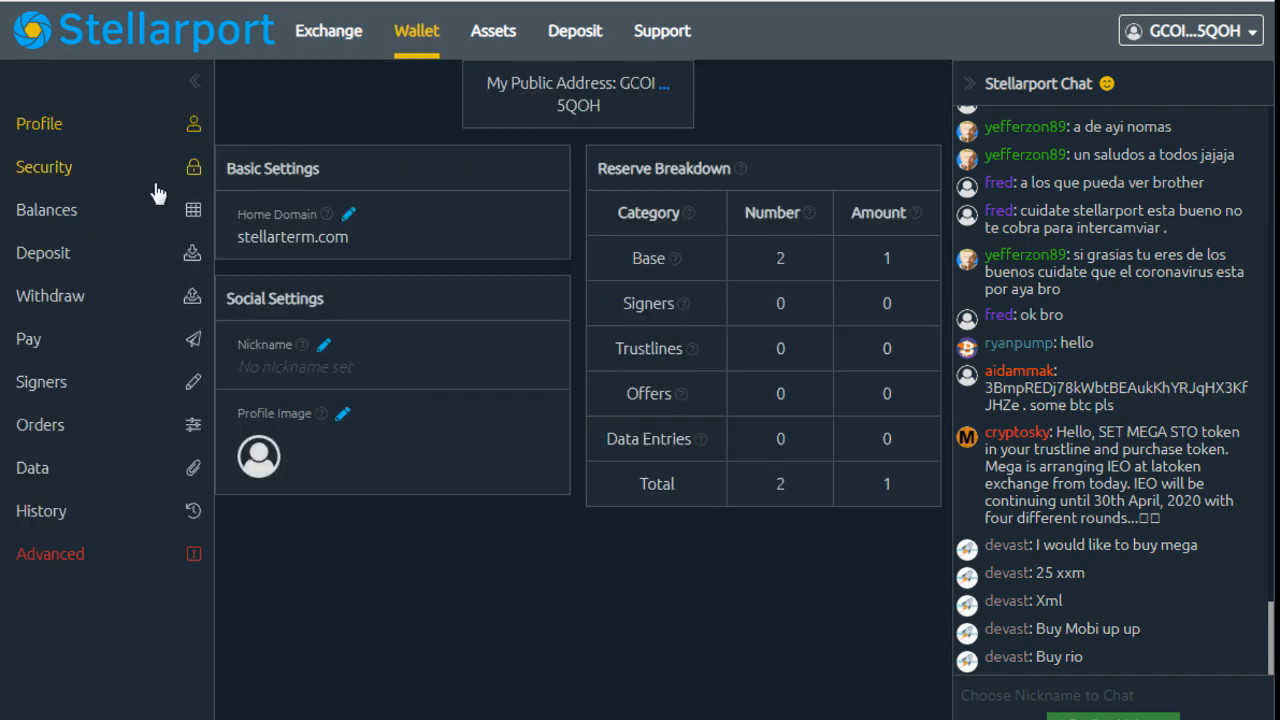
pyautogui.click(46, 209)
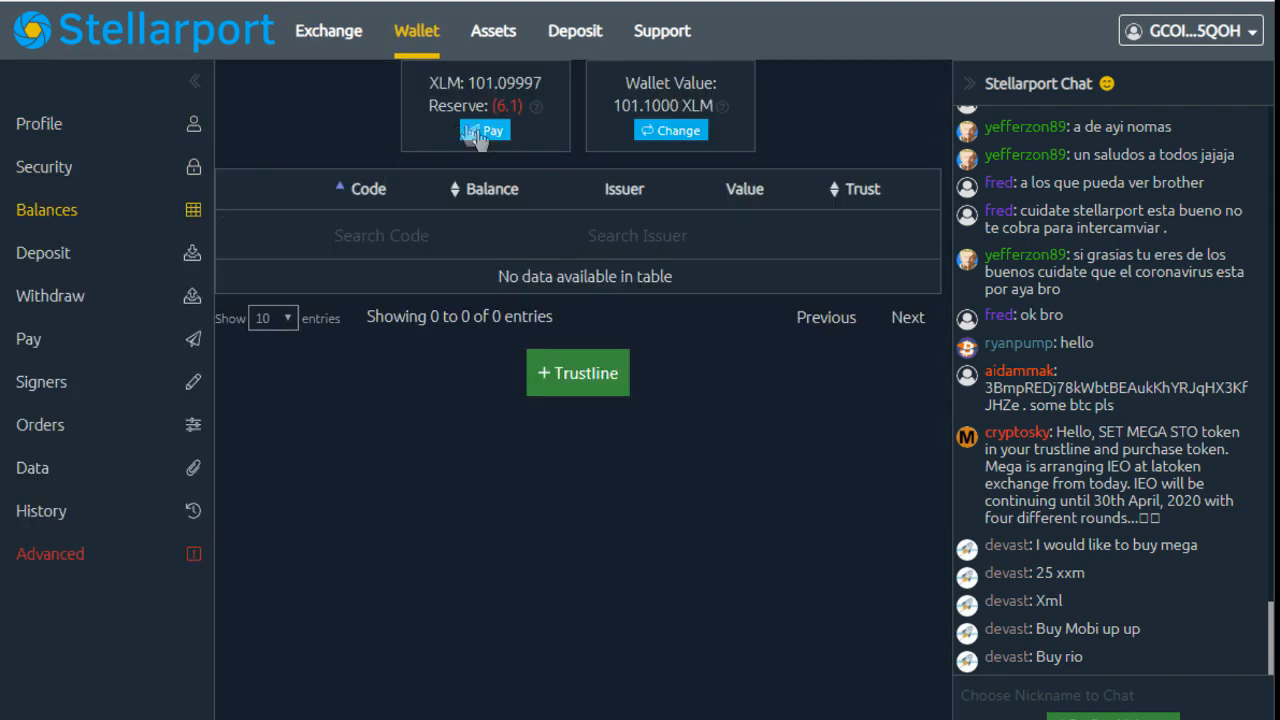
pyautogui.click(484, 130)
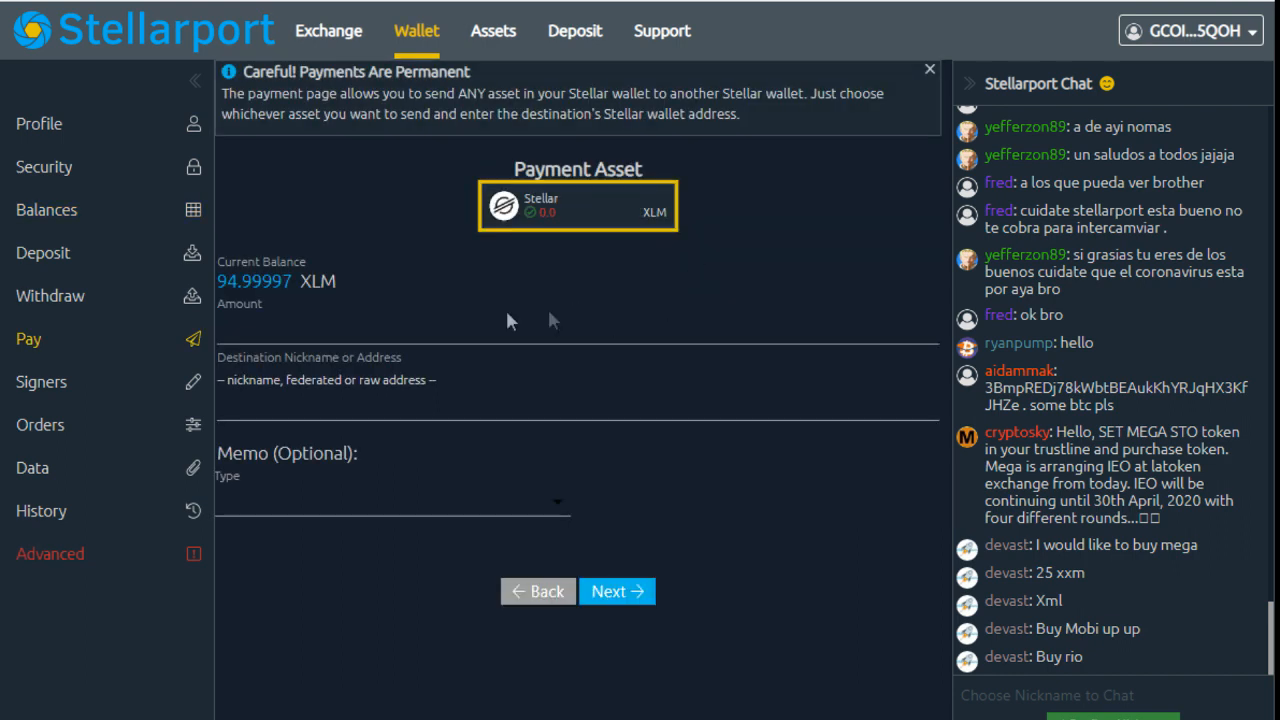
# Set the payment memo type to Id, then show the wallet Profile's reserve breakdown
pyautogui.click(550, 328)
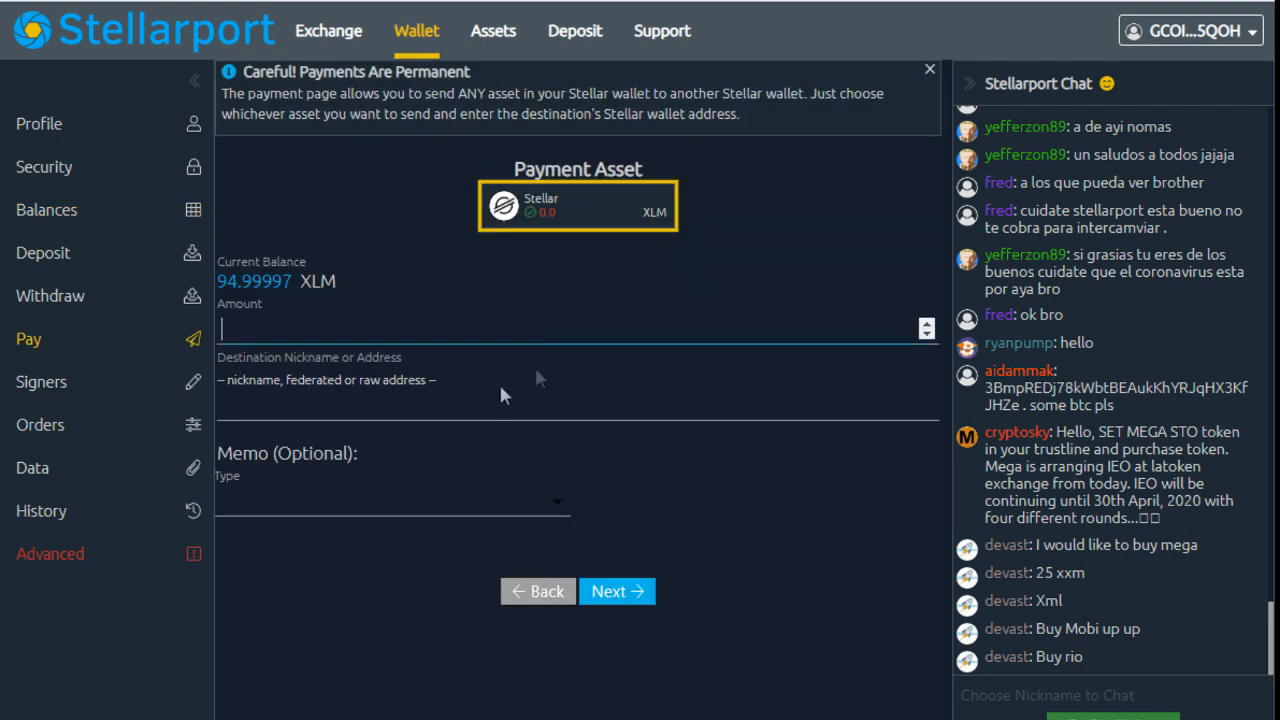
pyautogui.click(616, 591)
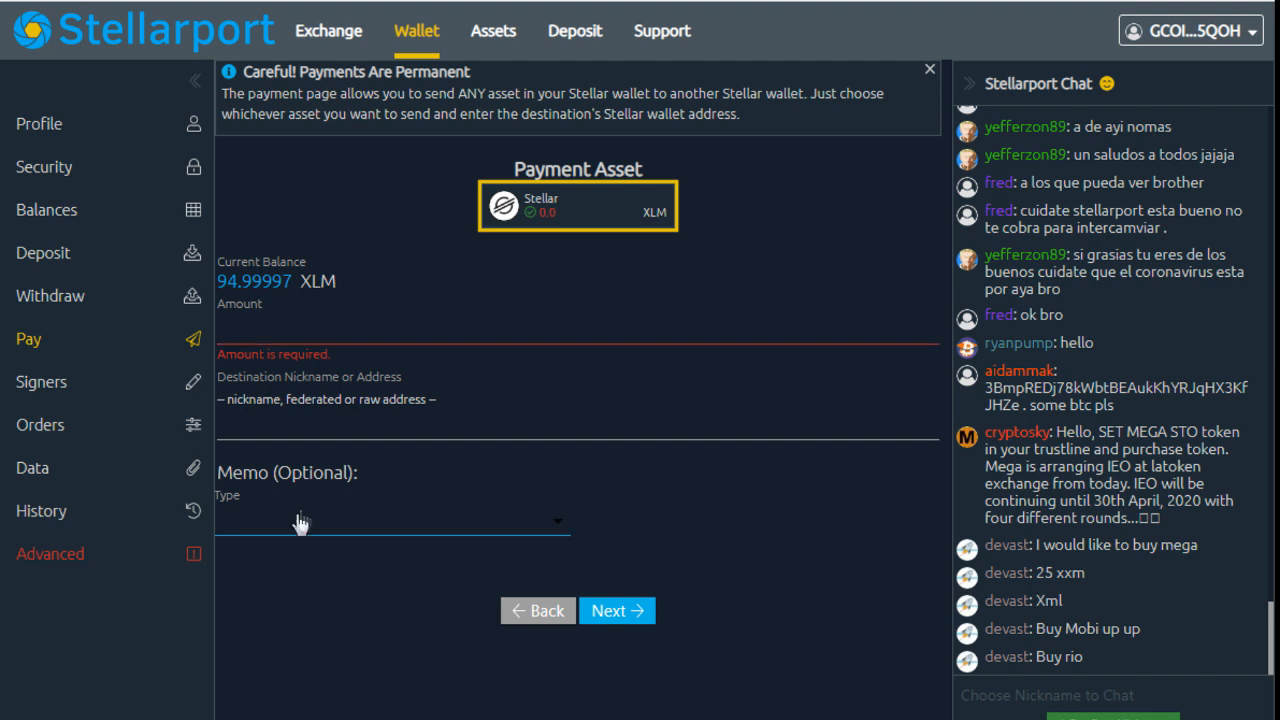
pyautogui.click(390, 521)
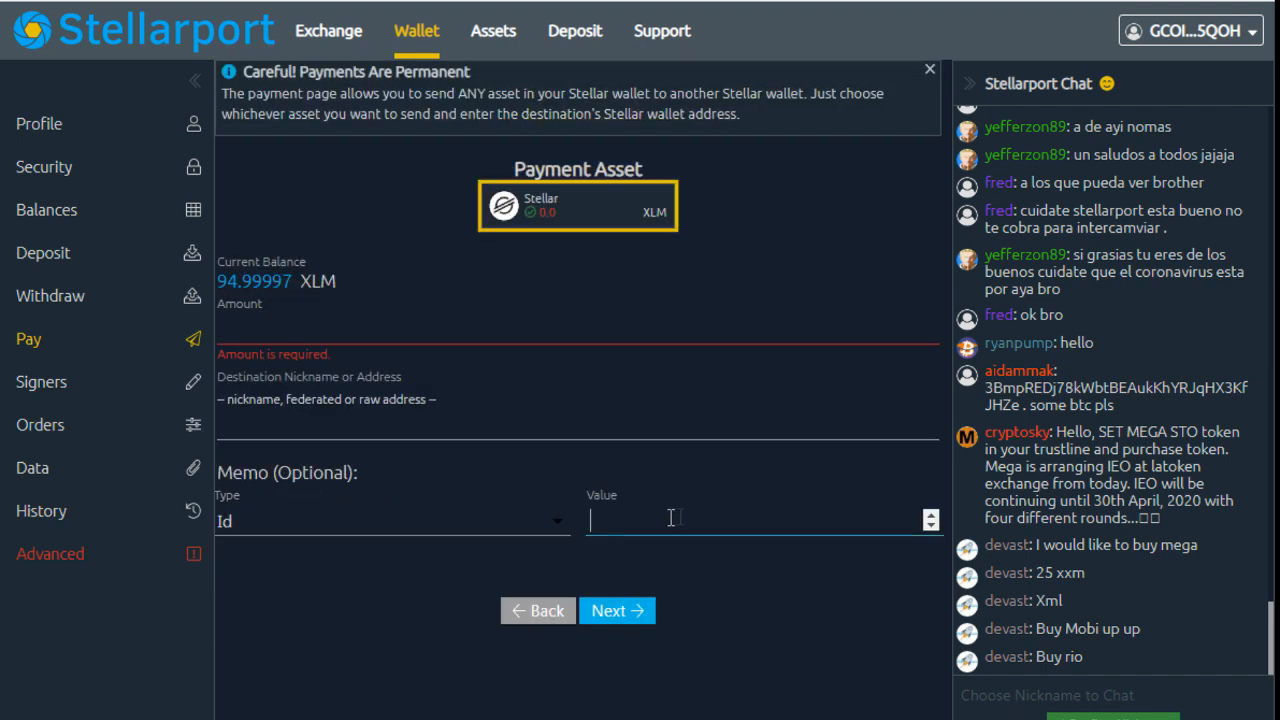
pyautogui.click(616, 610)
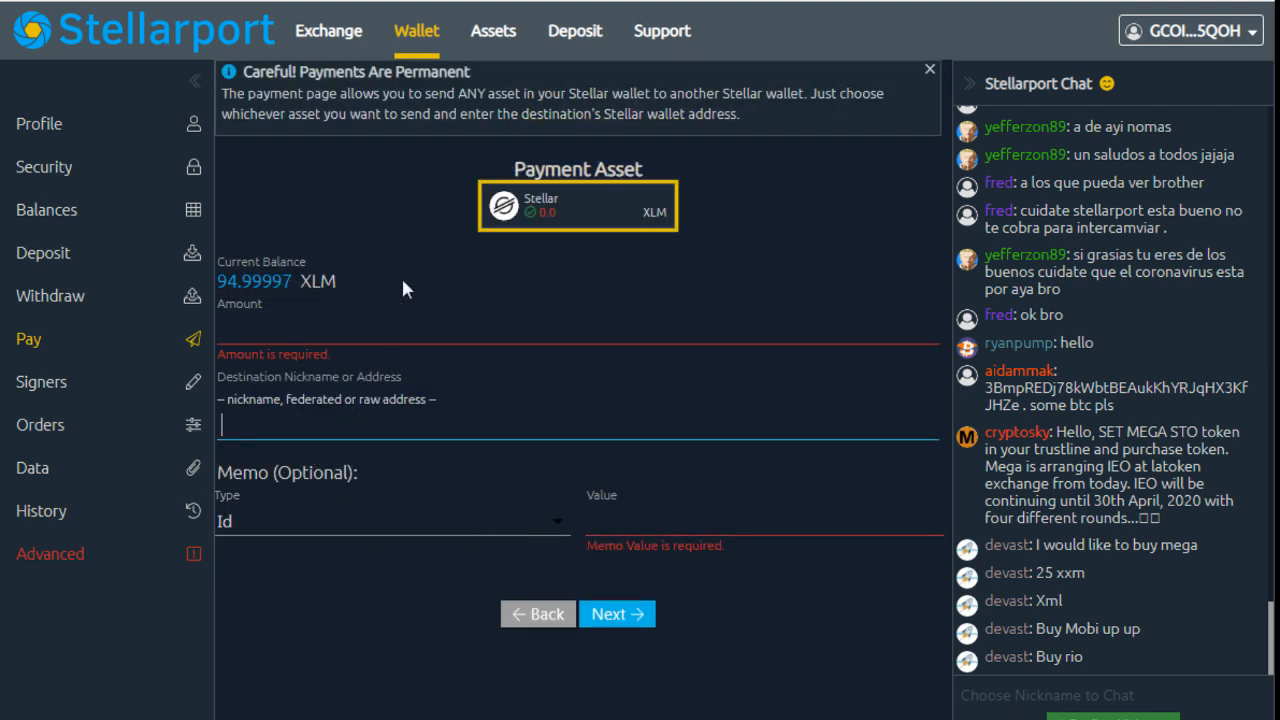
pyautogui.click(500, 328)
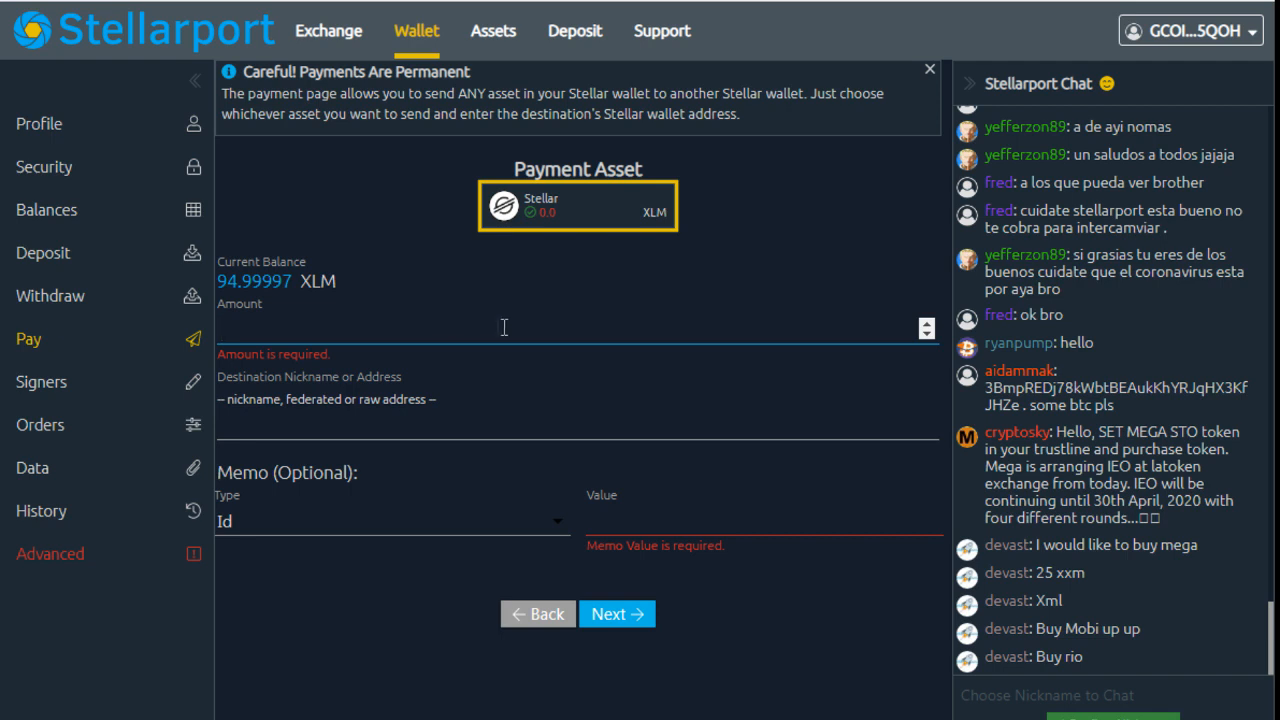
pyautogui.moveTo(742, 591)
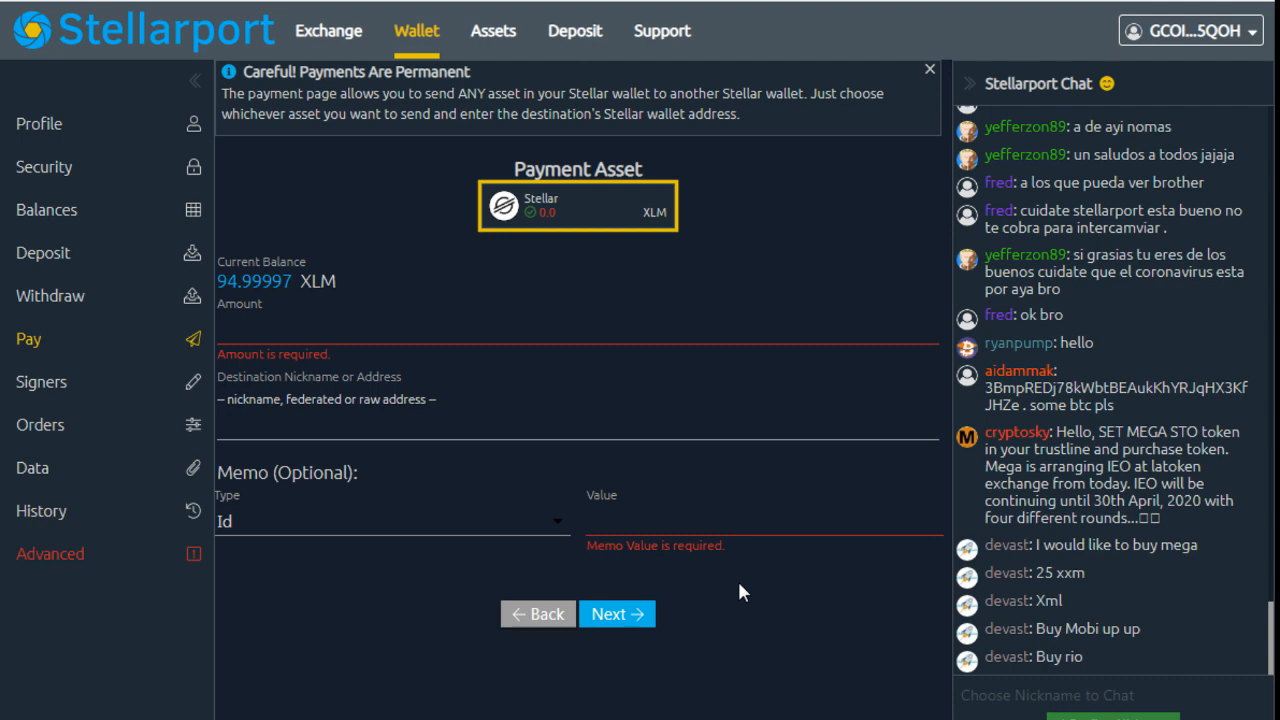
pyautogui.click(760, 520)
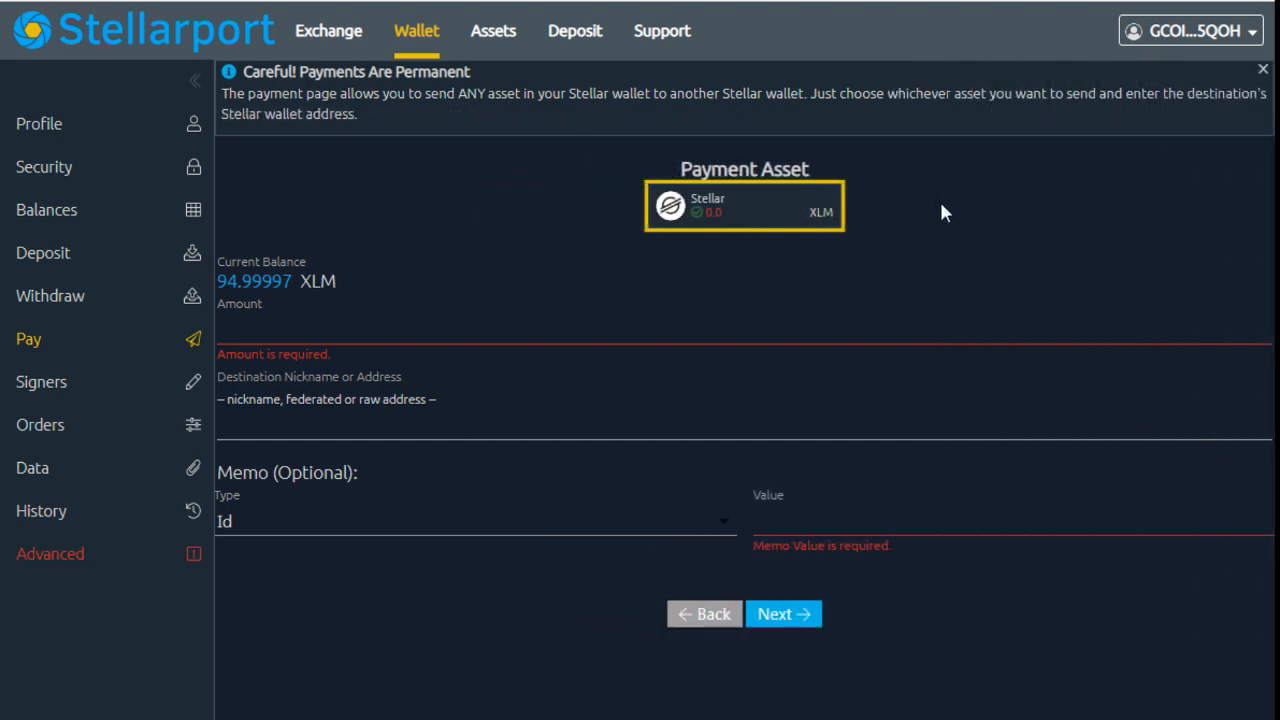
pyautogui.moveTo(950, 210)
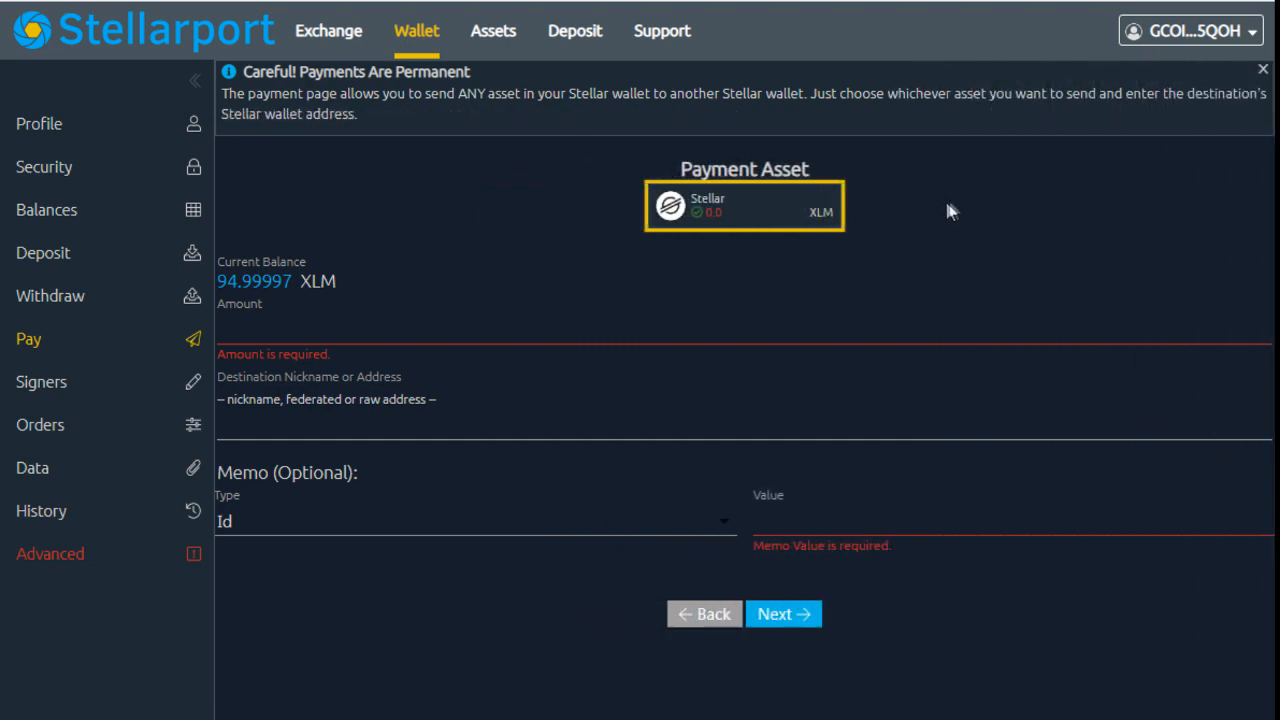
pyautogui.click(39, 123)
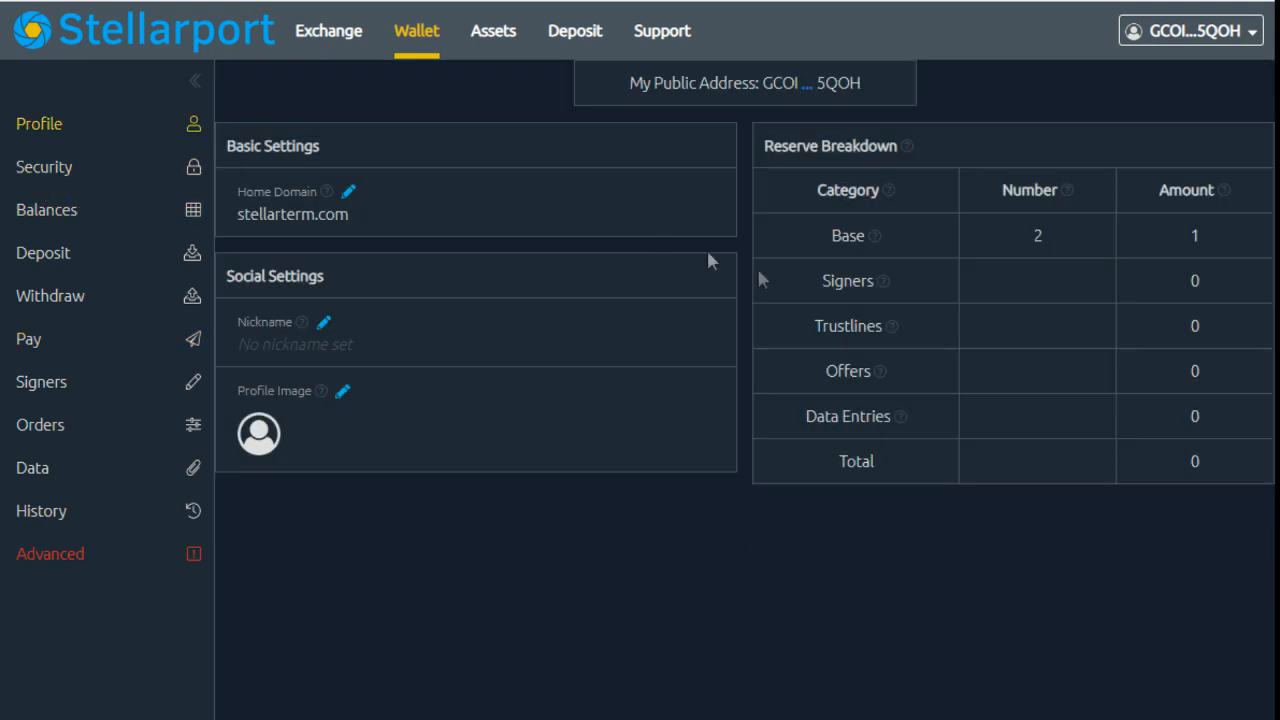